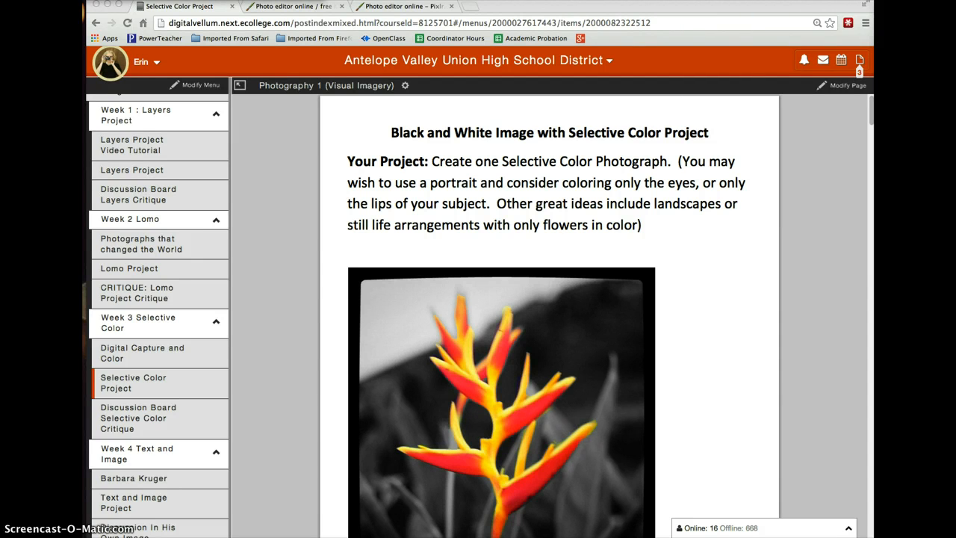
# Step: Launch Pixlr Editor from the pixlr.com page and switch to the open photo editor tab
pyautogui.scroll(-3)
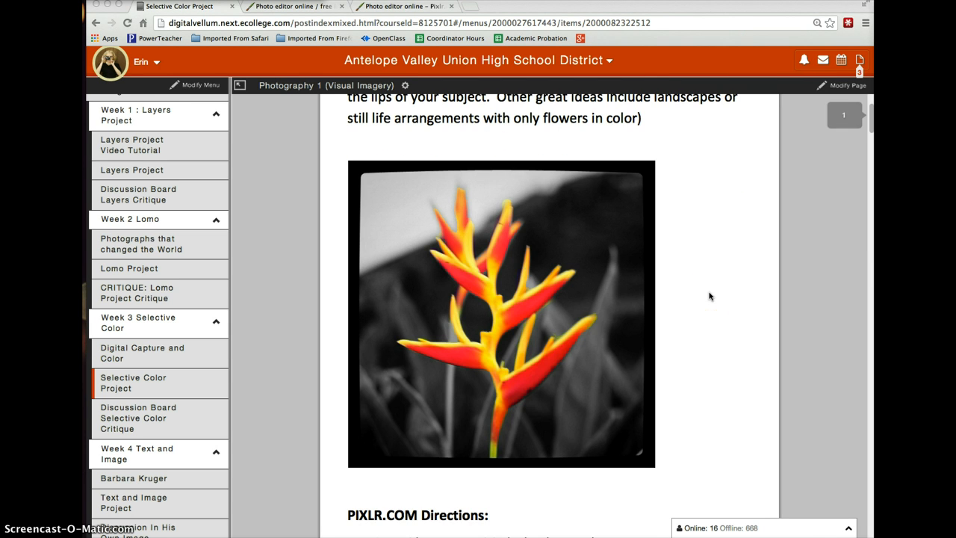
pyautogui.scroll(3)
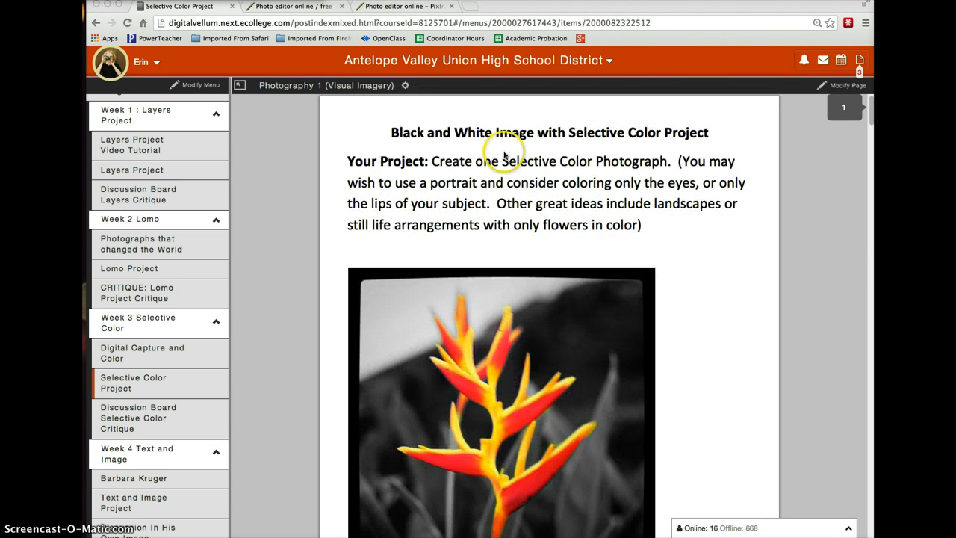
pyautogui.moveTo(167, 478)
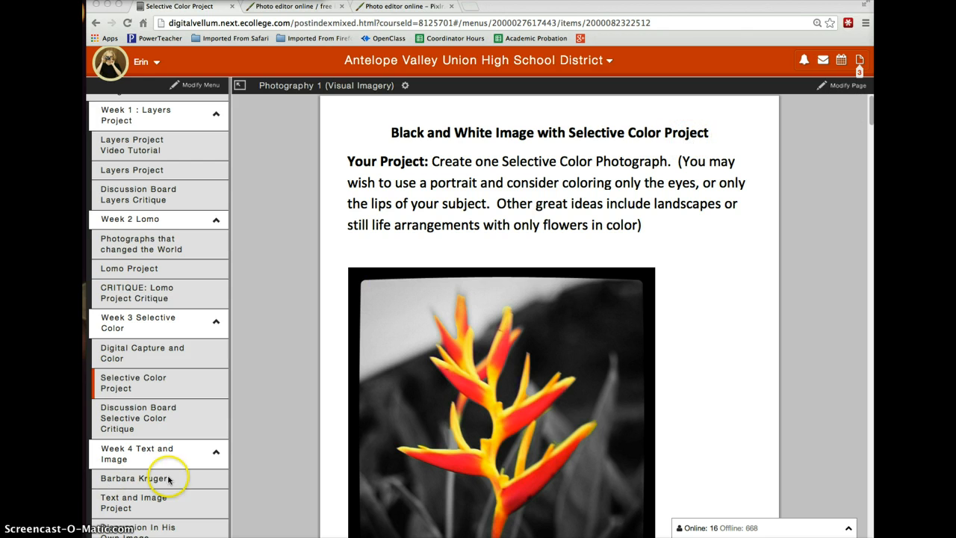
pyautogui.moveTo(185, 380)
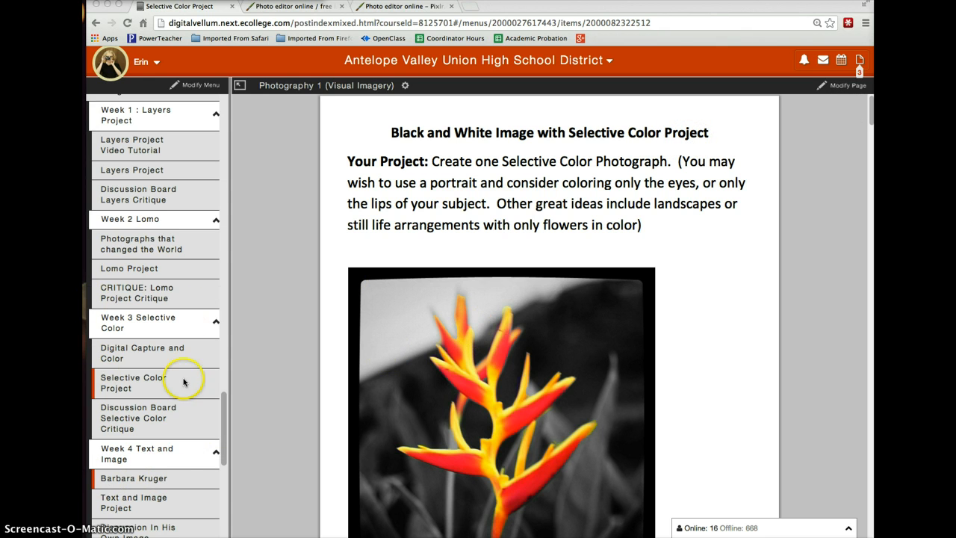
pyautogui.scroll(3)
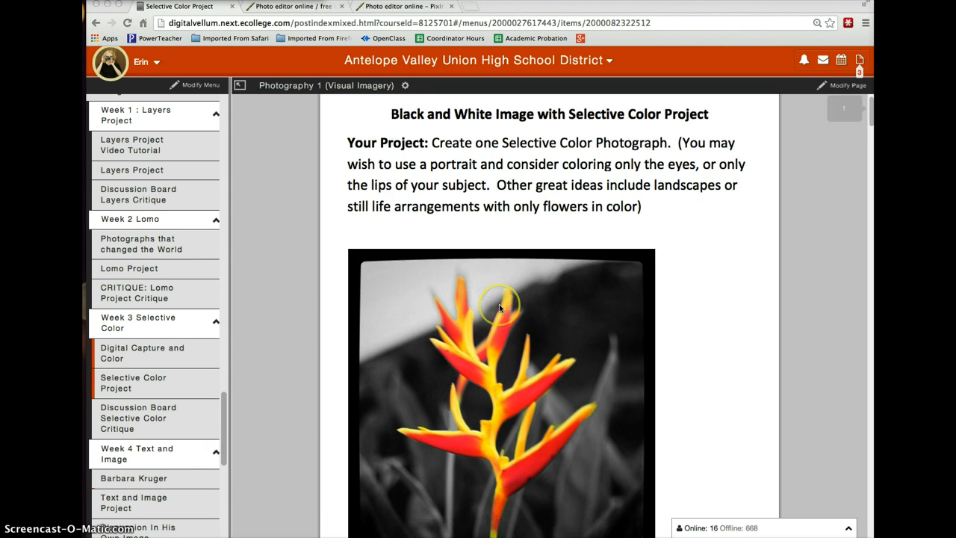
pyautogui.scroll(-3)
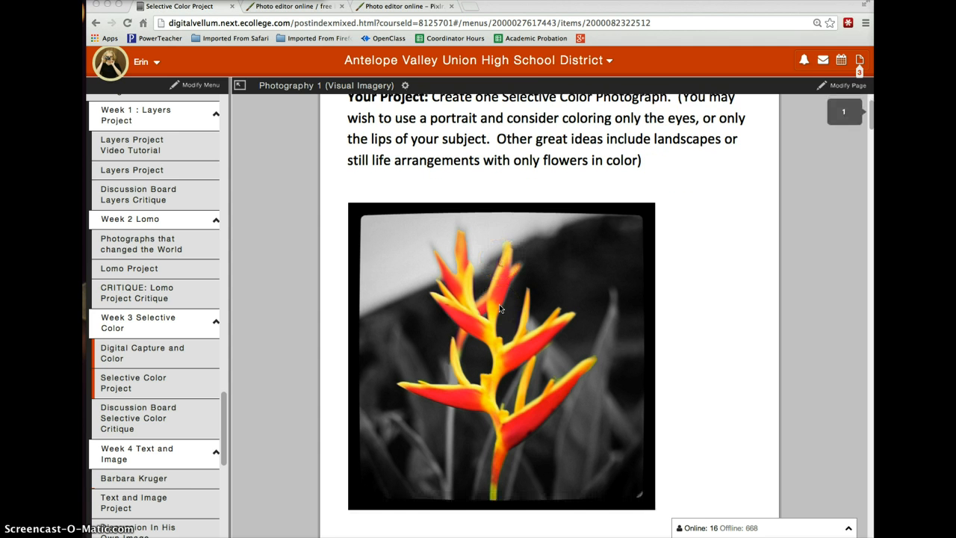
pyautogui.scroll(-3)
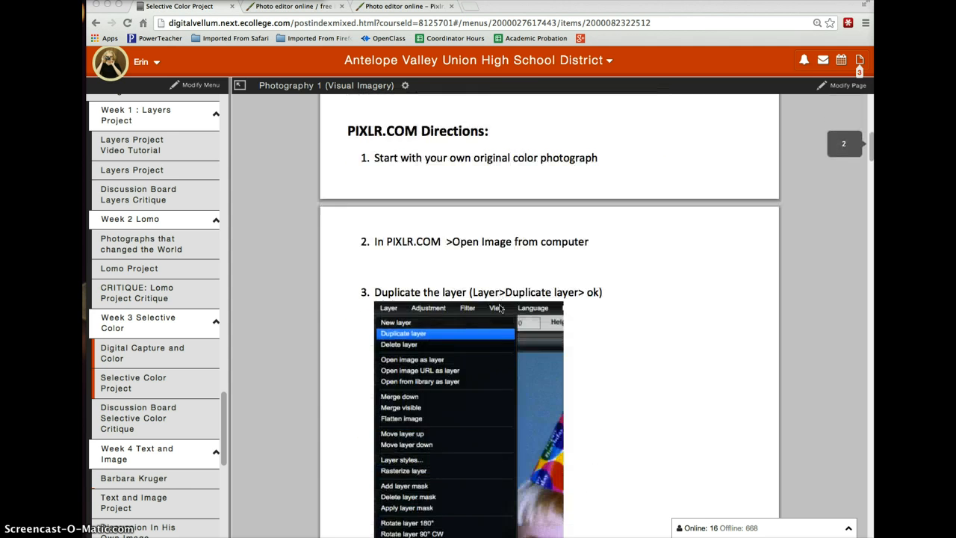
pyautogui.scroll(-3)
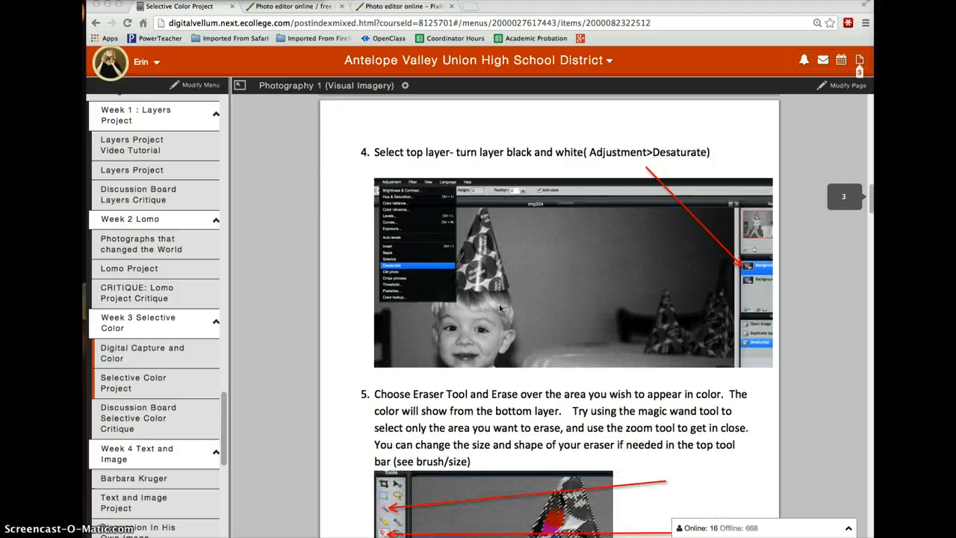
pyautogui.scroll(-3)
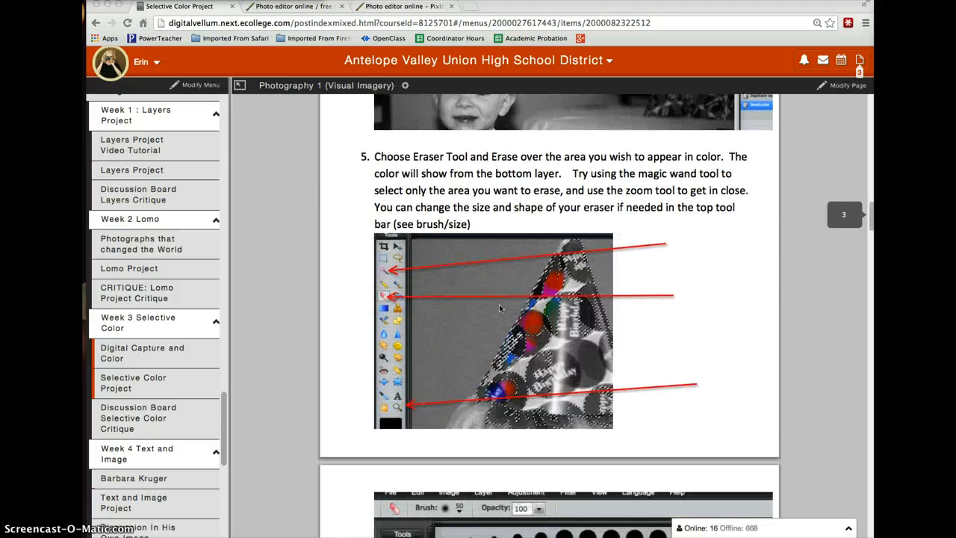
pyautogui.click(403, 6)
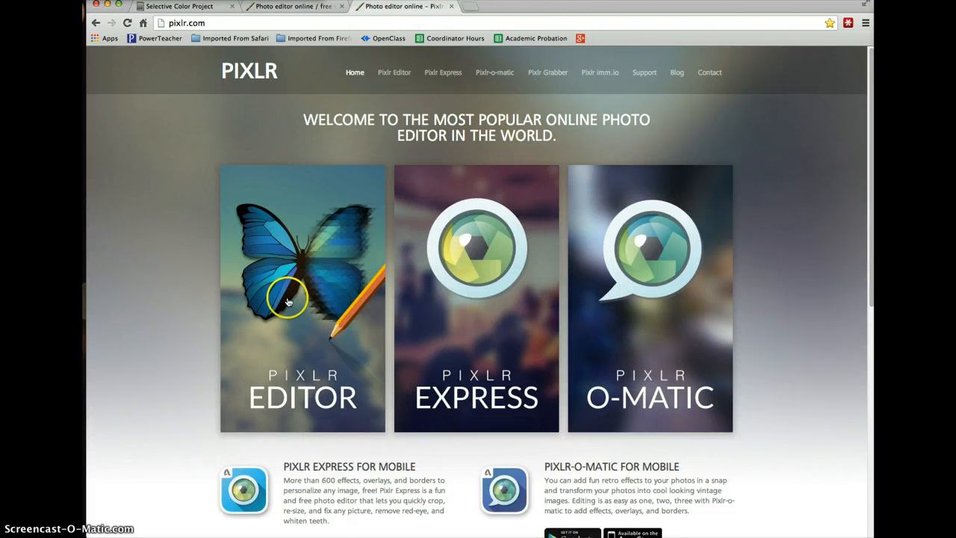
pyautogui.click(302, 297)
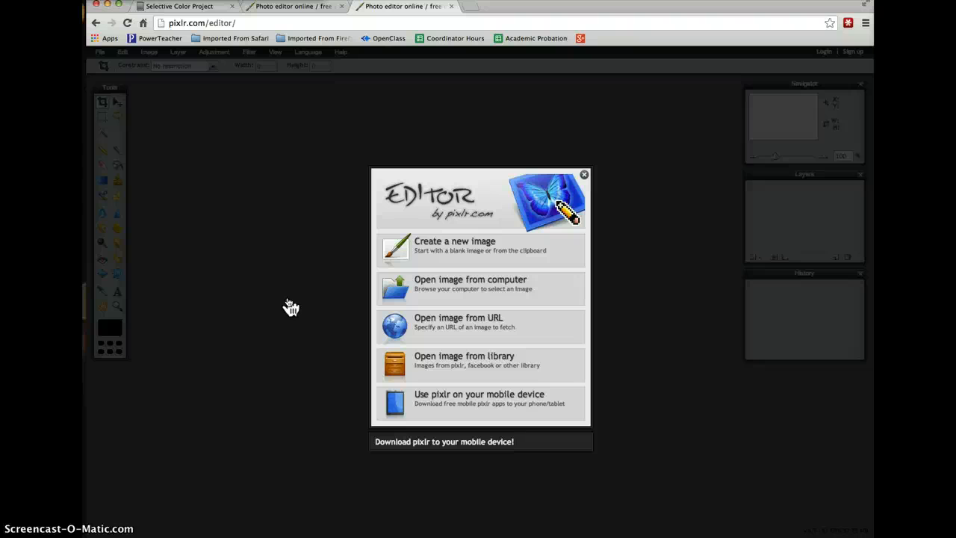
pyautogui.moveTo(302, 99)
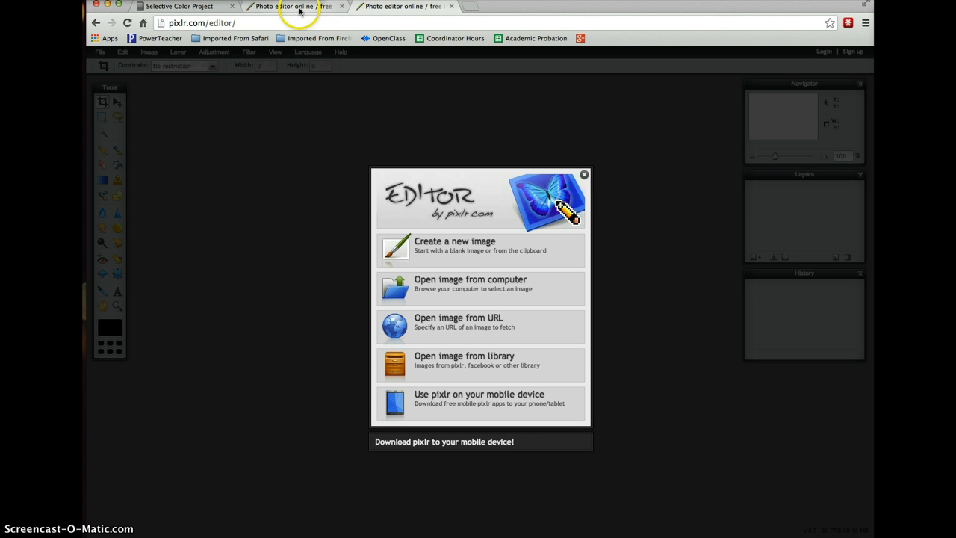
pyautogui.moveTo(291, 6)
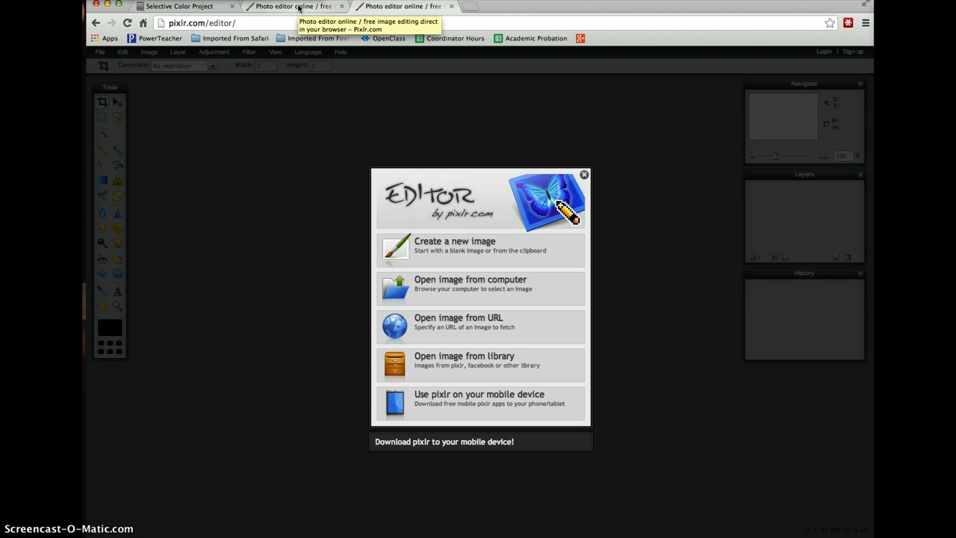
pyautogui.click(470, 283)
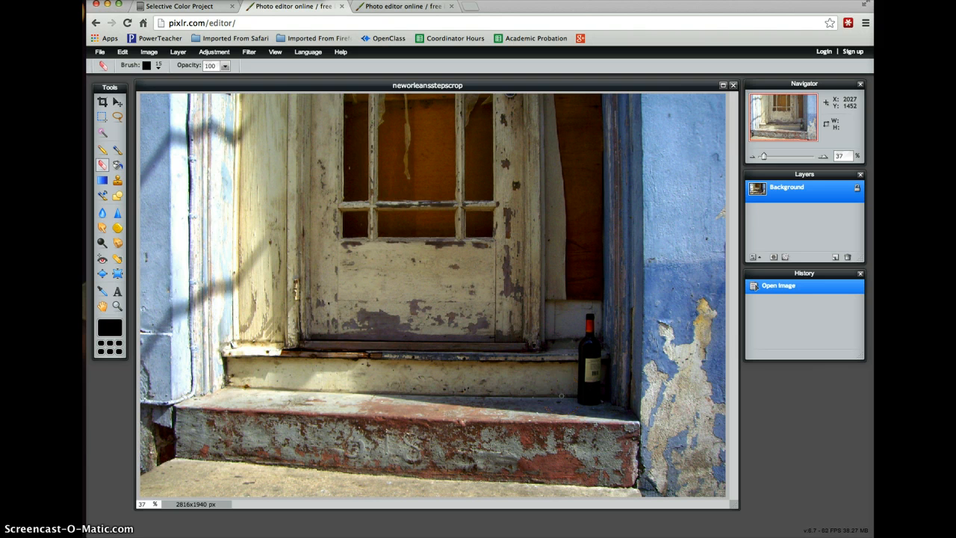
pyautogui.moveTo(279, 335)
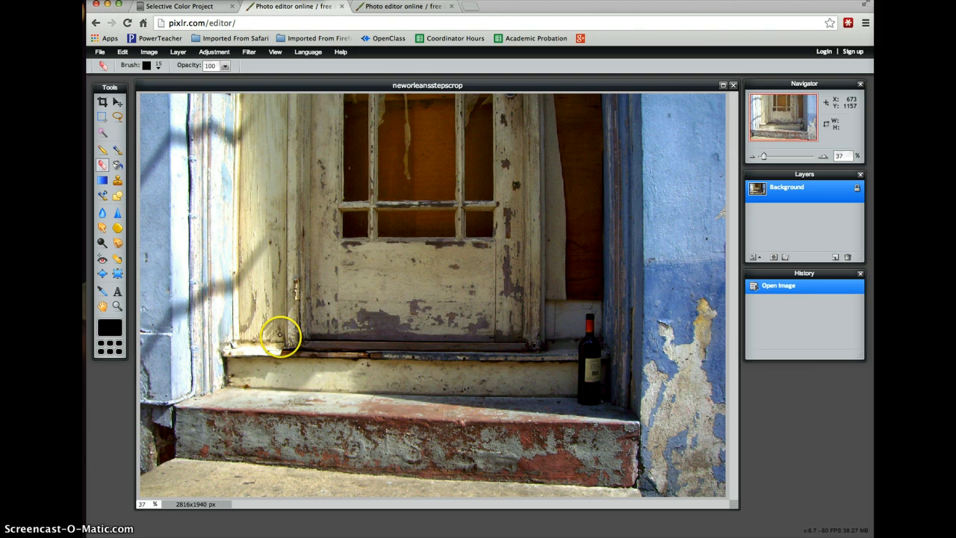
pyautogui.moveTo(194, 75)
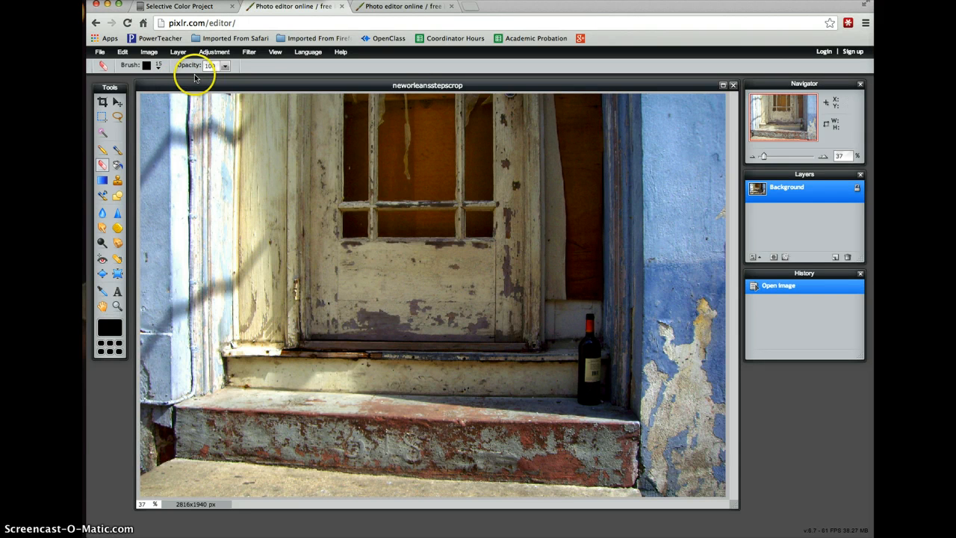
# Step: Bring up the Hue & Saturation adjustment over the doorway photo
pyautogui.click(215, 50)
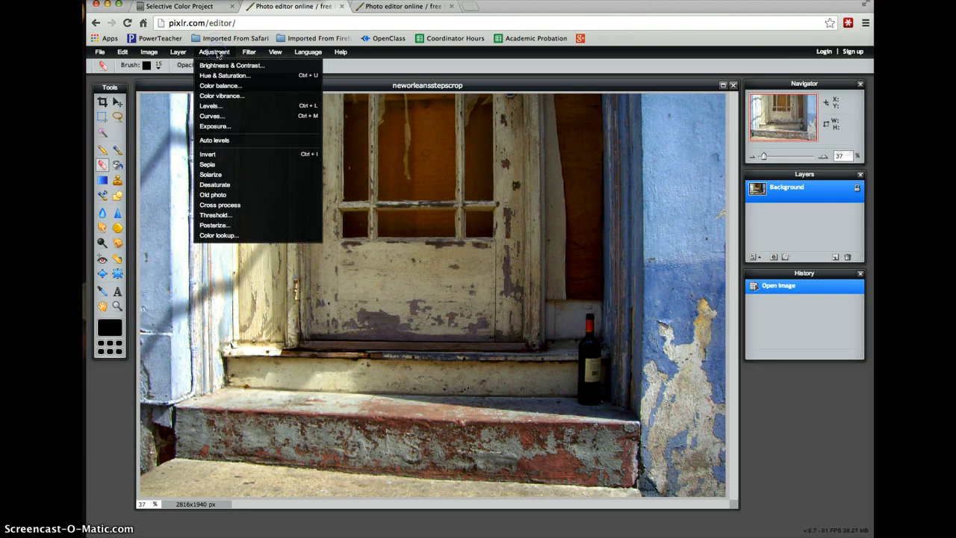
pyautogui.click(224, 75)
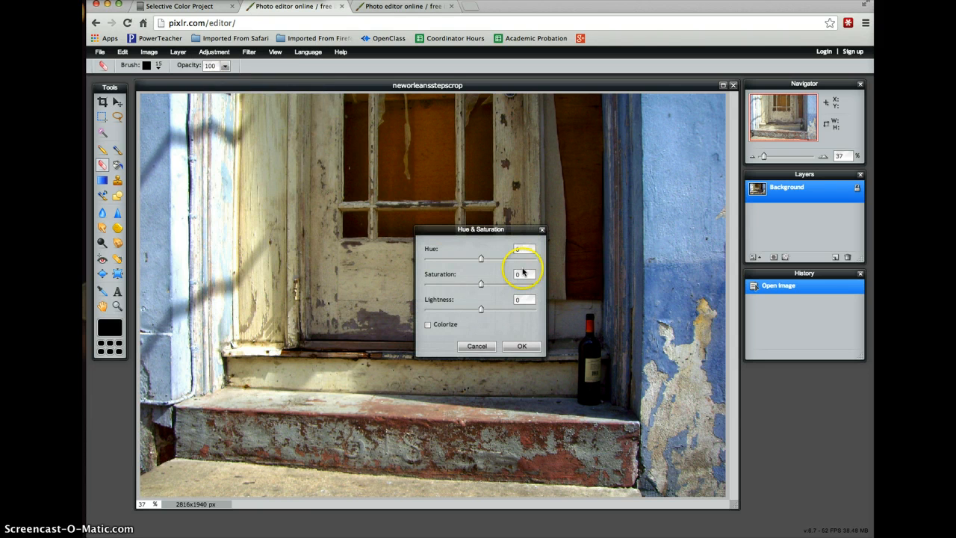
pyautogui.moveTo(615, 370)
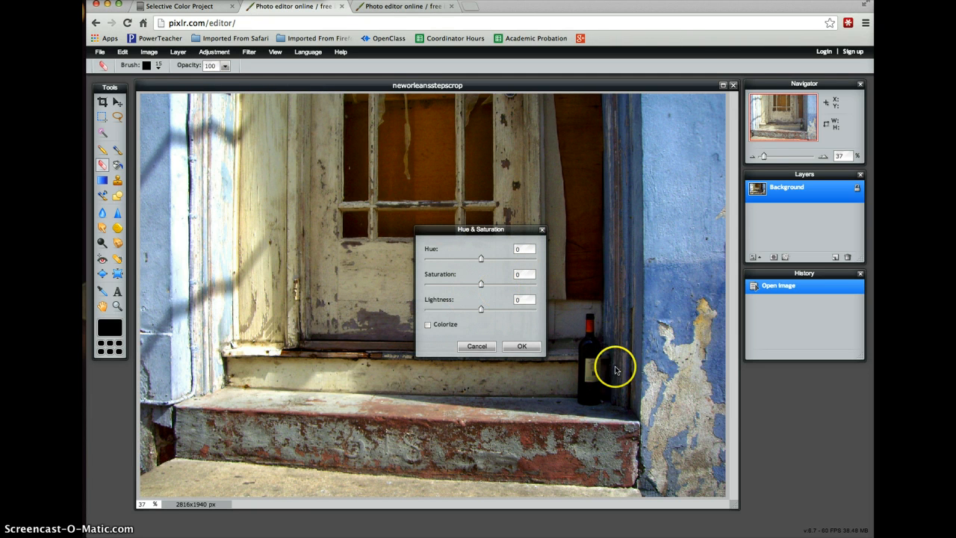
pyautogui.moveTo(611, 442)
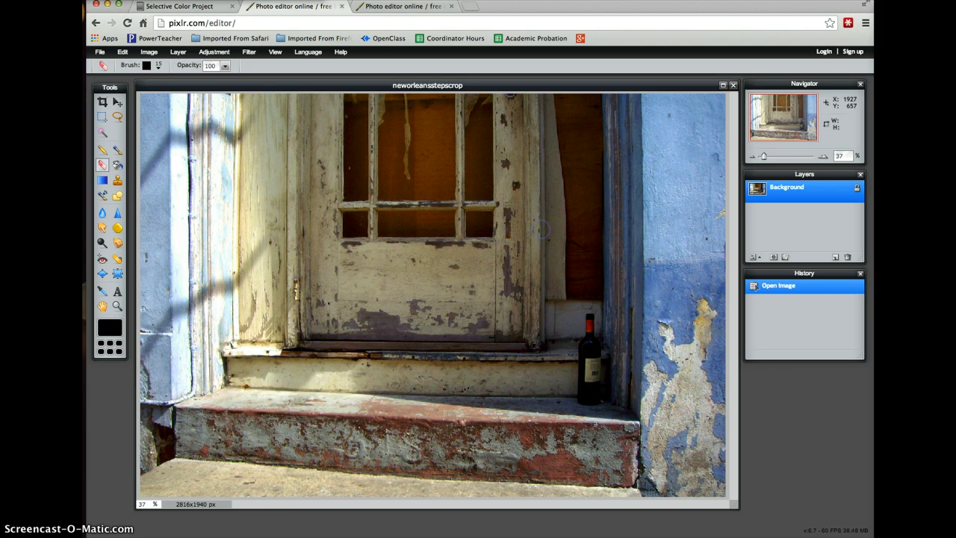
pyautogui.moveTo(380, 352)
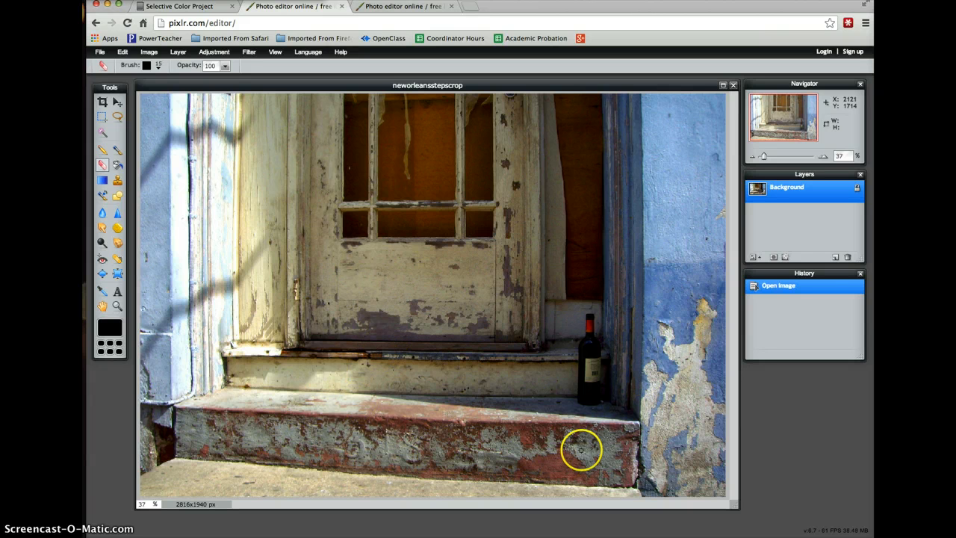
pyautogui.moveTo(559, 394)
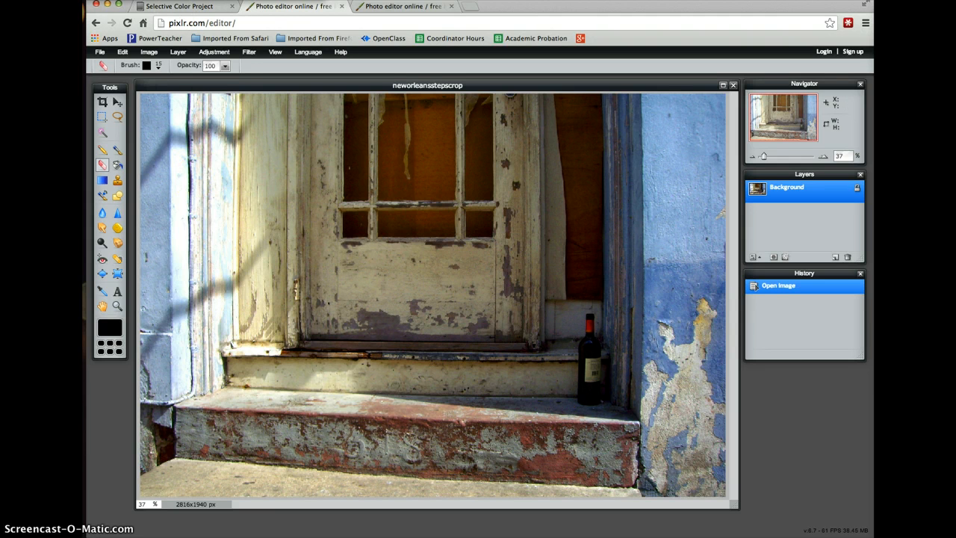
# Step: Duplicate the Background layer as 'Background copy'
pyautogui.click(178, 51)
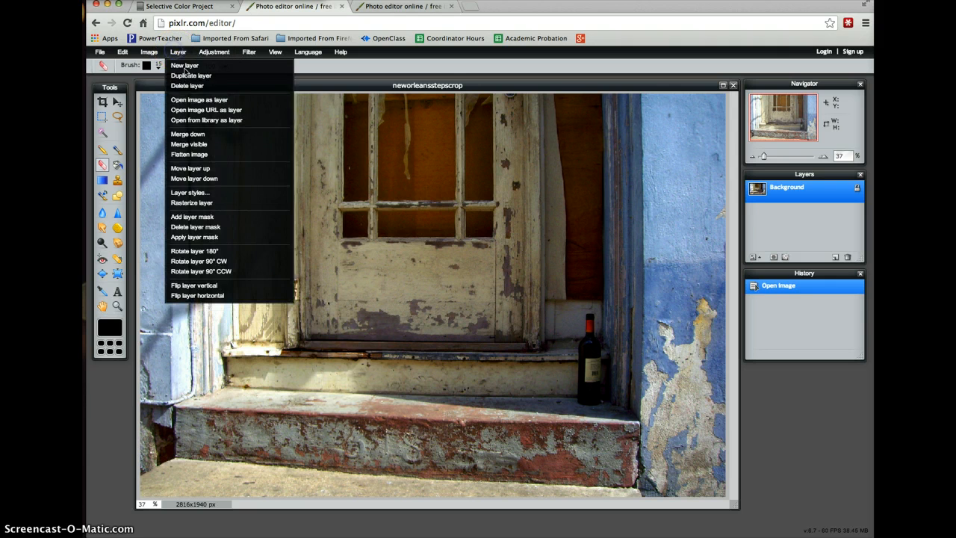
pyautogui.click(191, 75)
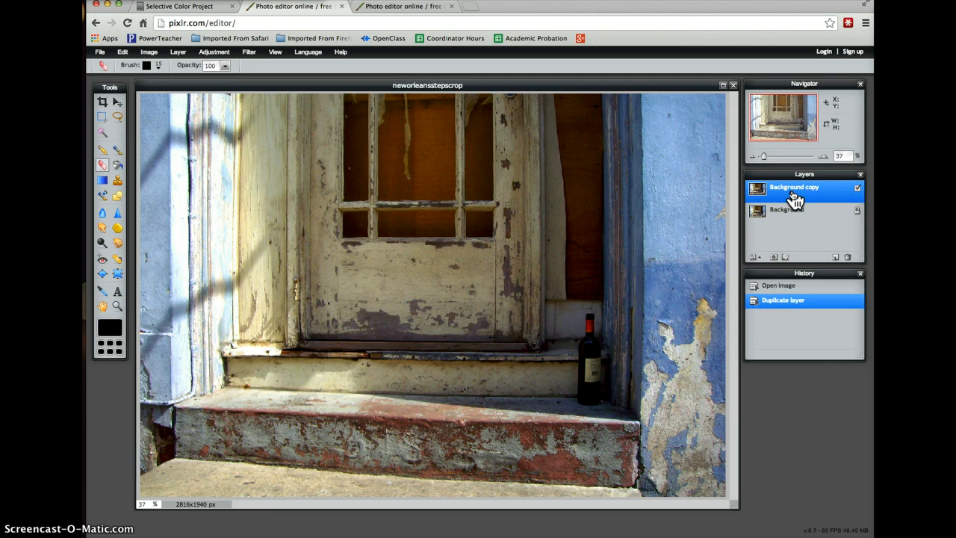
pyautogui.moveTo(779, 193)
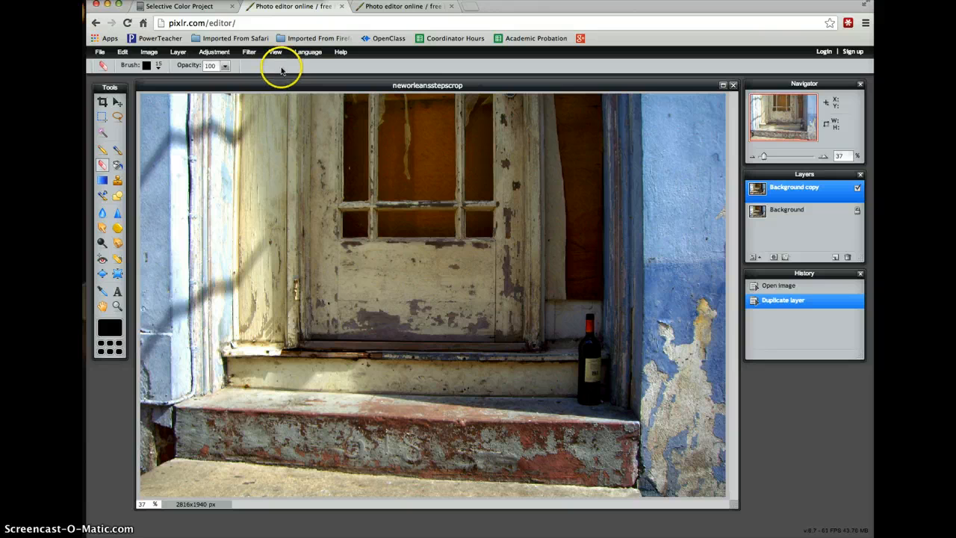
pyautogui.moveTo(215, 50)
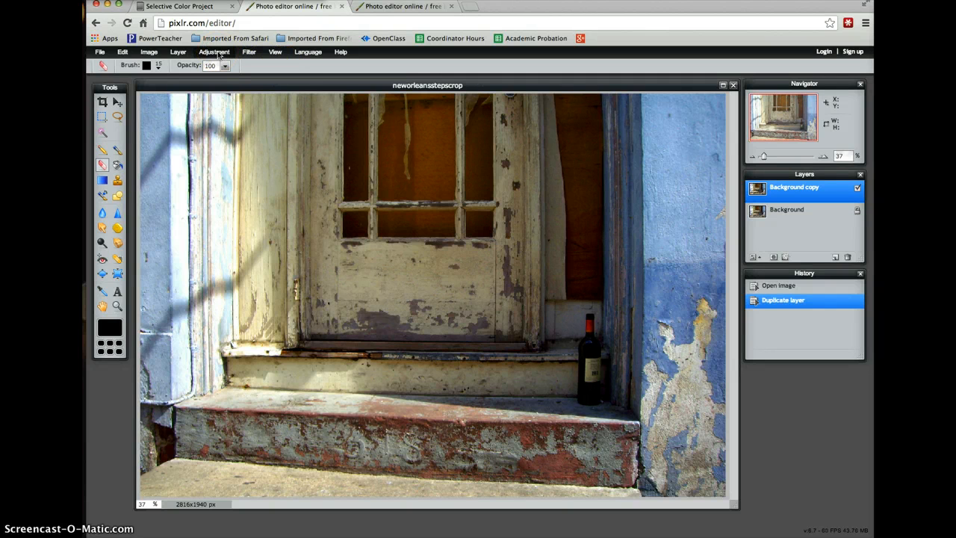
# Step: Desaturate the Background copy layer so the photo turns black and white
pyautogui.click(215, 51)
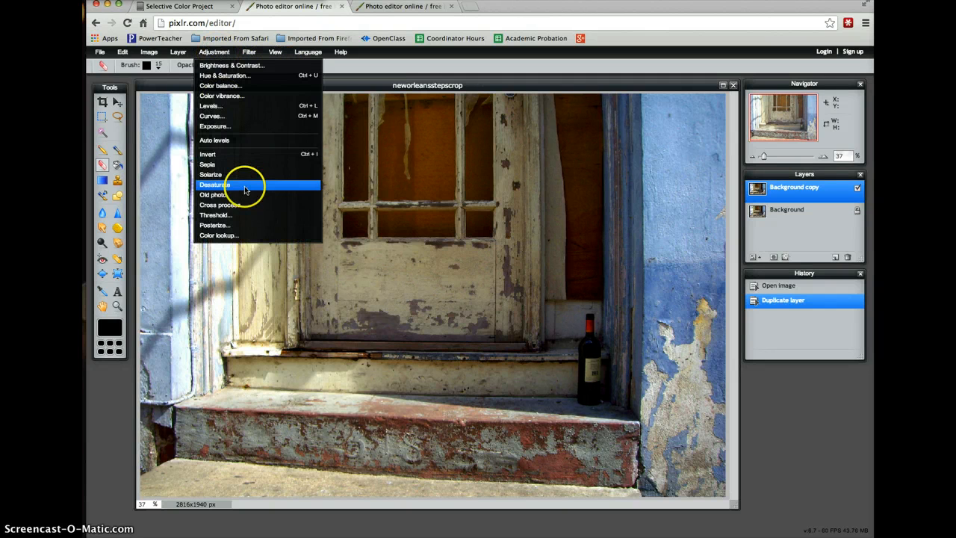
pyautogui.click(215, 186)
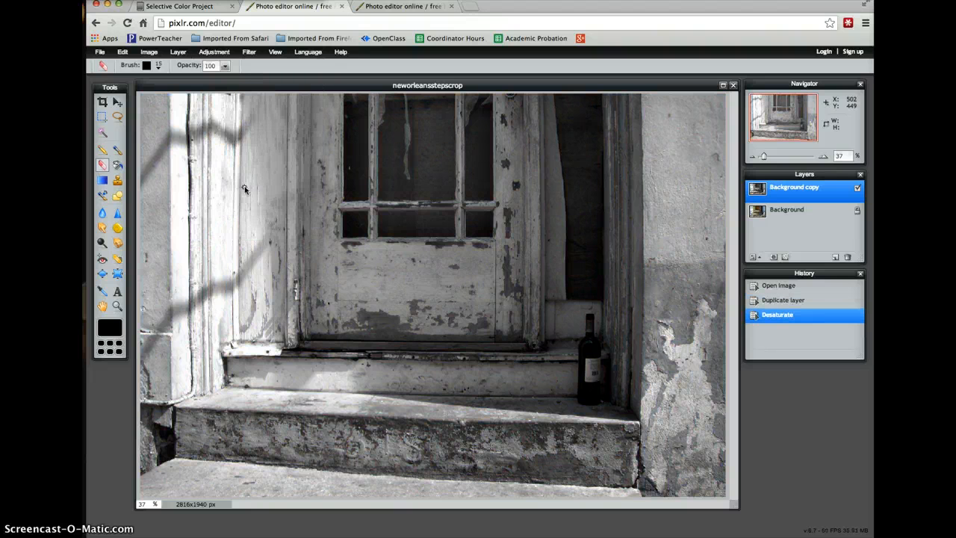
pyautogui.click(215, 51)
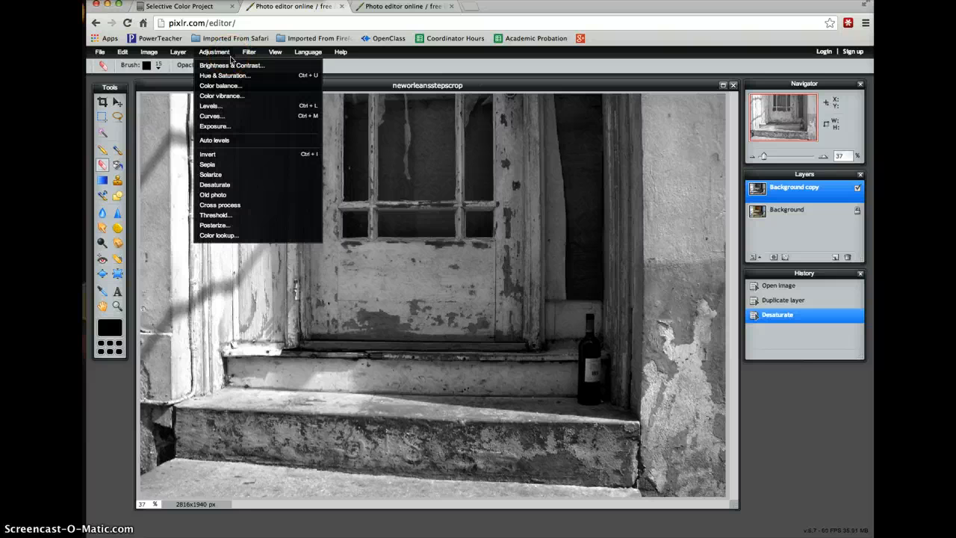
# Step: Apply Brightness 4 and Contrast 17 to the black-and-white layer
pyautogui.click(232, 66)
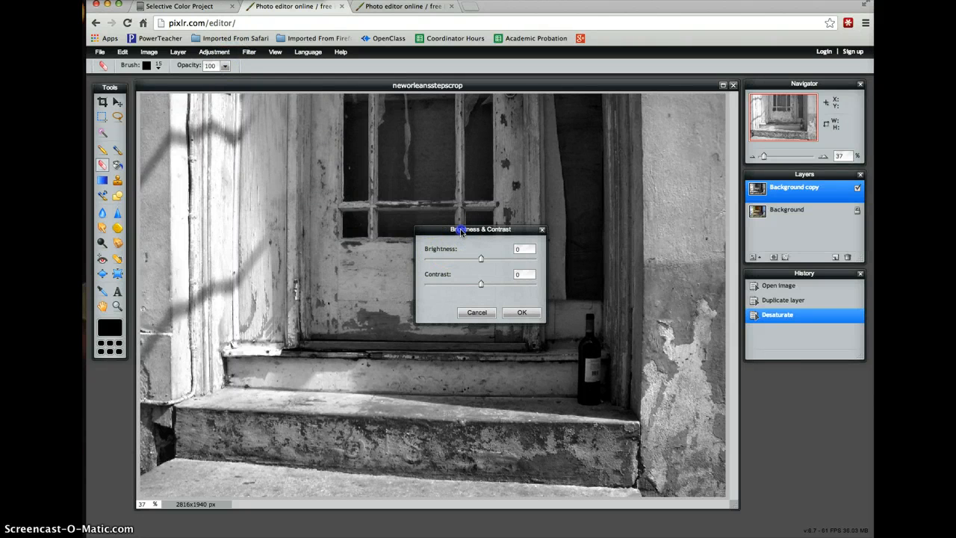
pyautogui.moveTo(481, 230); pyautogui.dragTo(633, 131)
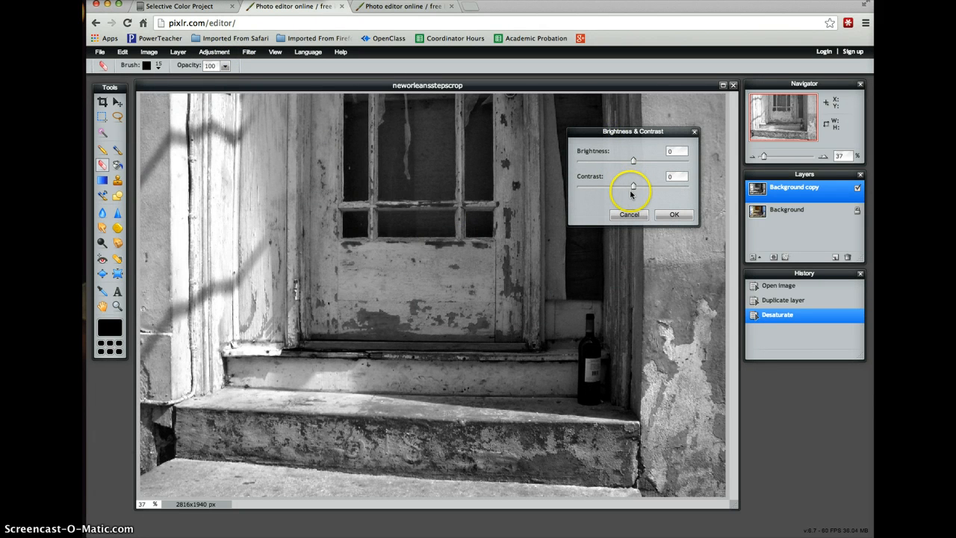
pyautogui.moveTo(633, 187); pyautogui.dragTo(639, 186)
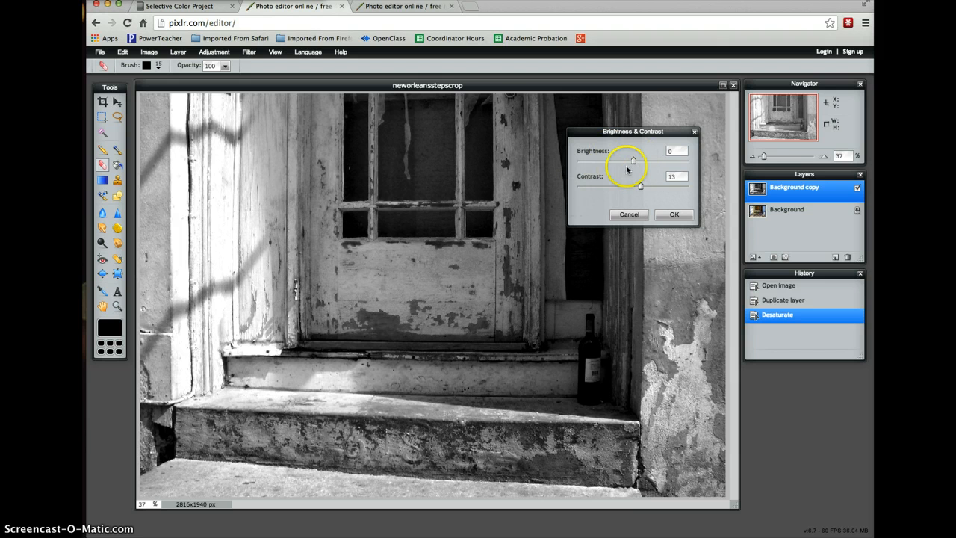
pyautogui.moveTo(630, 161); pyautogui.dragTo(636, 162)
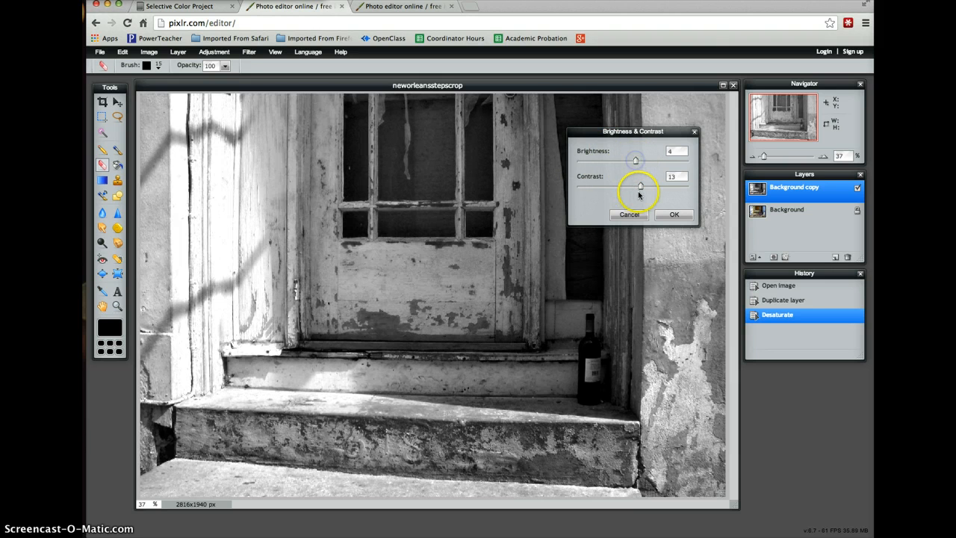
pyautogui.moveTo(640, 185); pyautogui.dragTo(644, 185)
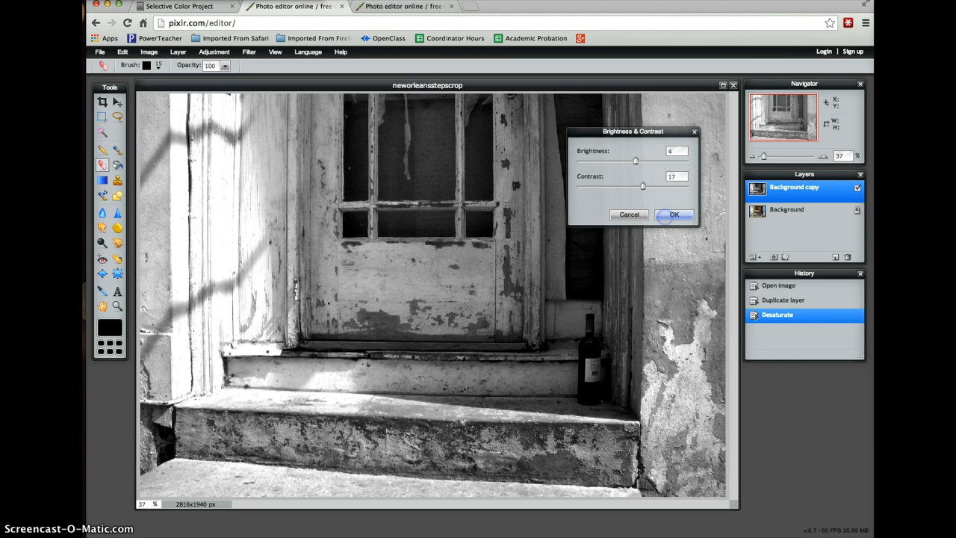
pyautogui.click(672, 215)
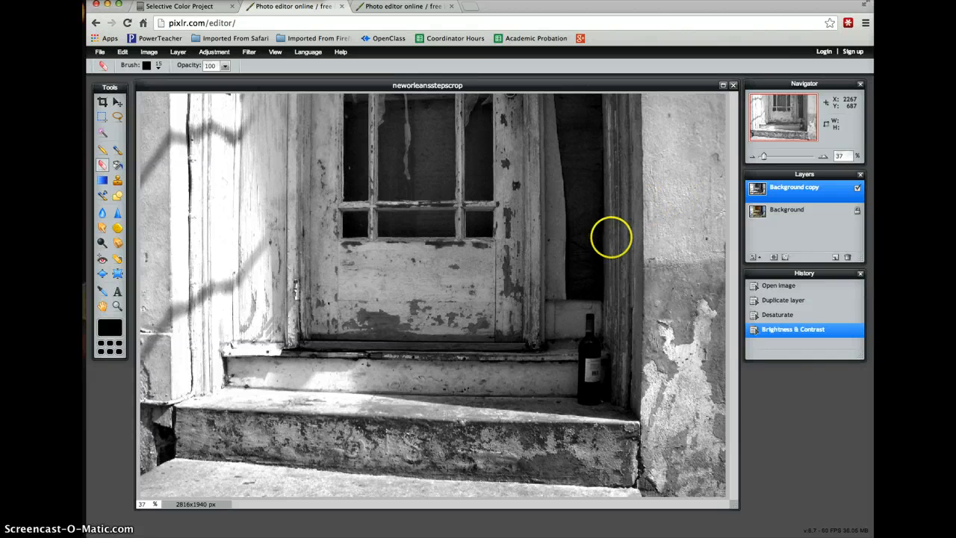
pyautogui.moveTo(809, 212)
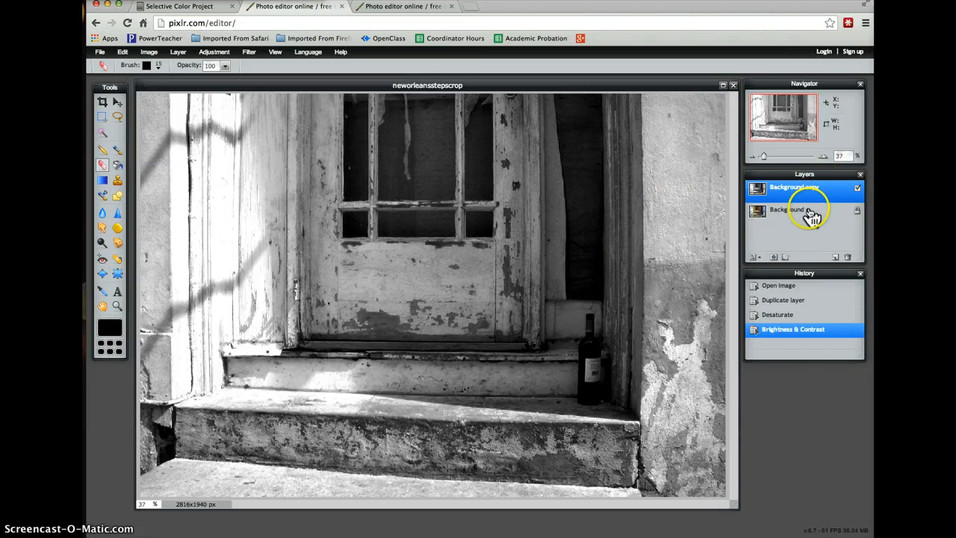
pyautogui.click(807, 188)
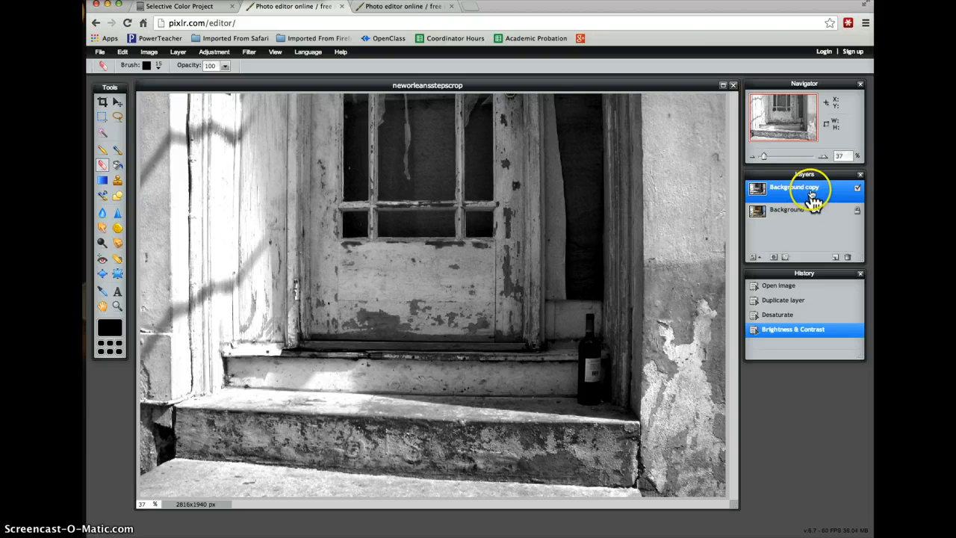
pyautogui.moveTo(810, 212)
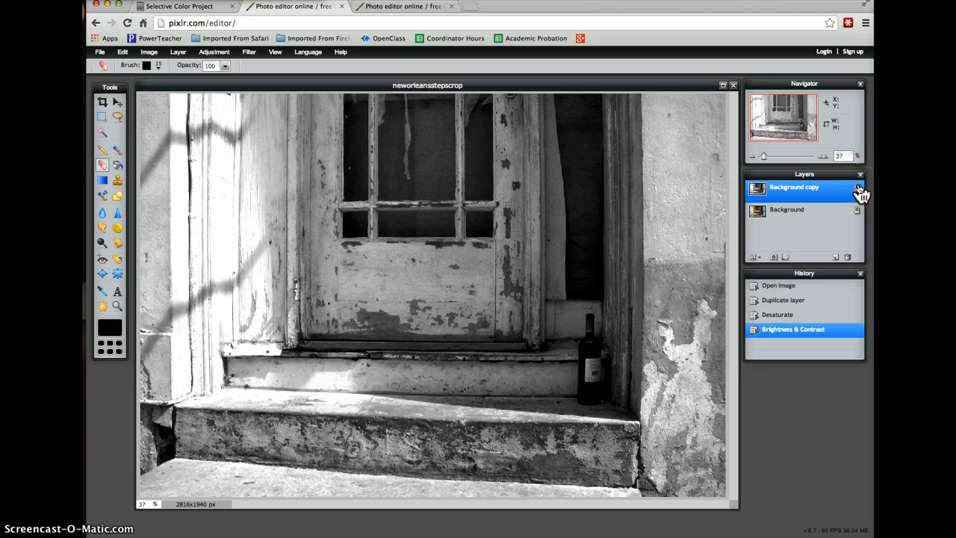
pyautogui.click(857, 188)
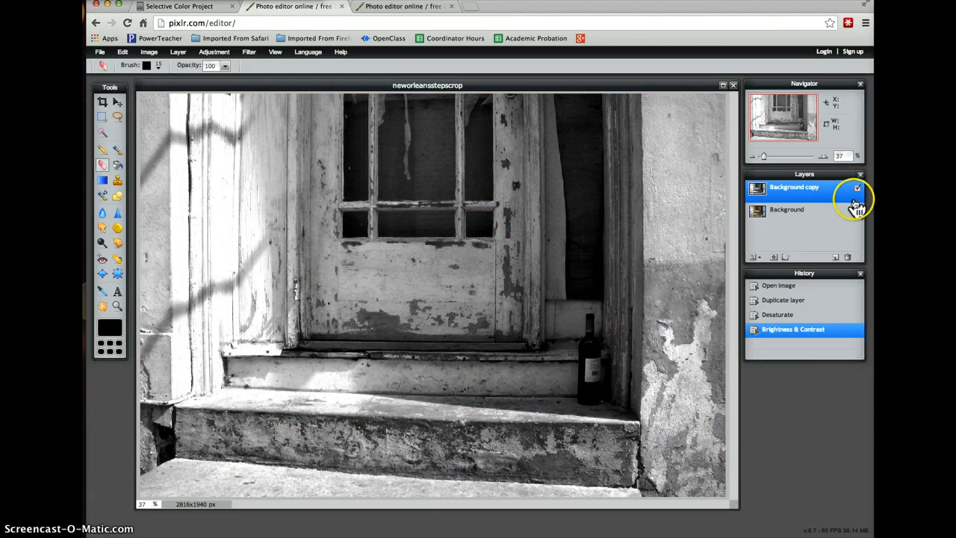
pyautogui.moveTo(620, 312)
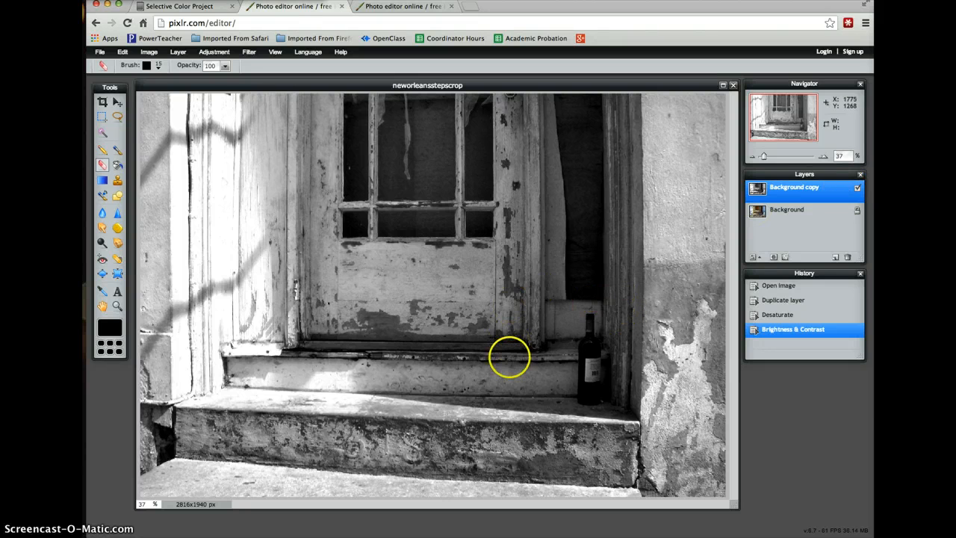
pyautogui.moveTo(589, 358)
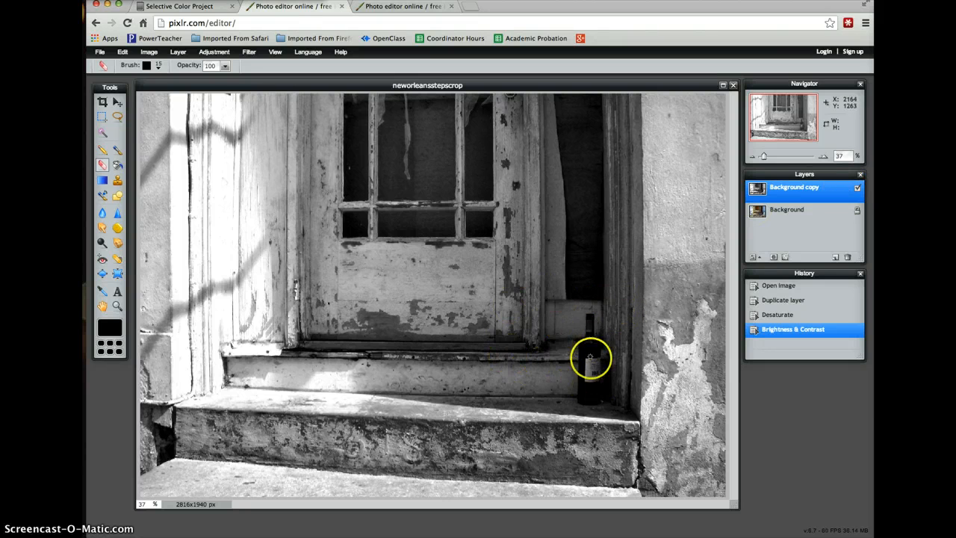
# Step: Zoom in to 150% on the wine bottle at the foot of the doorway
pyautogui.click(117, 307)
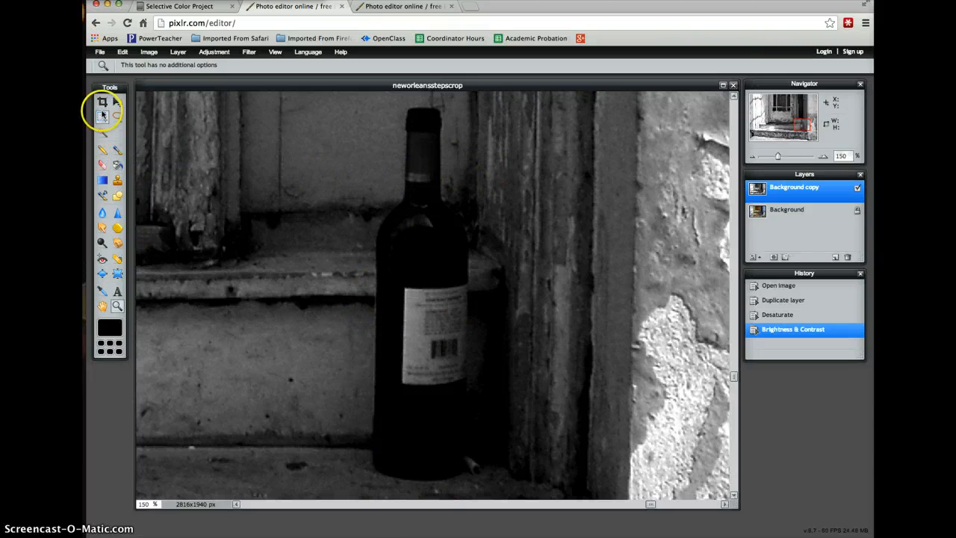
# Step: Magic Wand-select the dark bottle area, then pick the Eraser tool
pyautogui.click(101, 118)
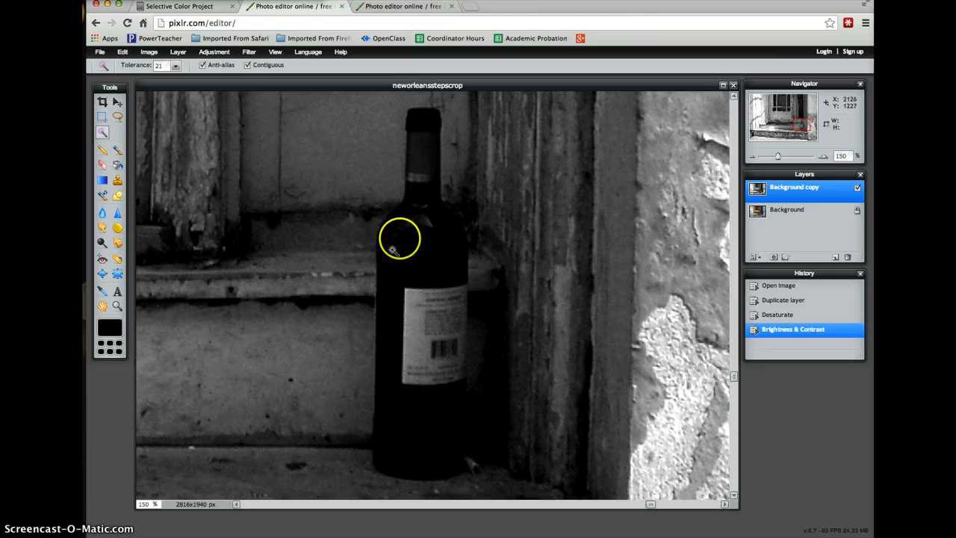
pyautogui.click(401, 237)
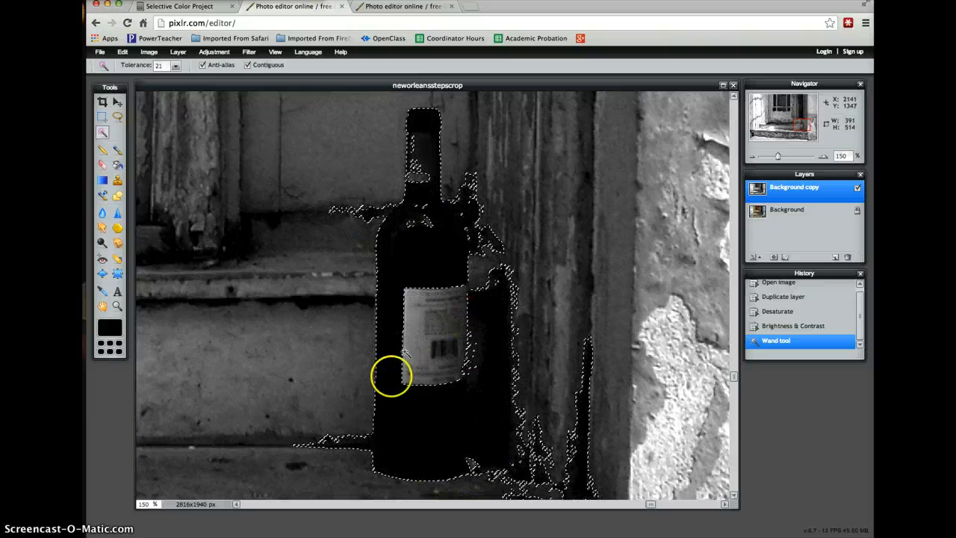
pyautogui.click(102, 165)
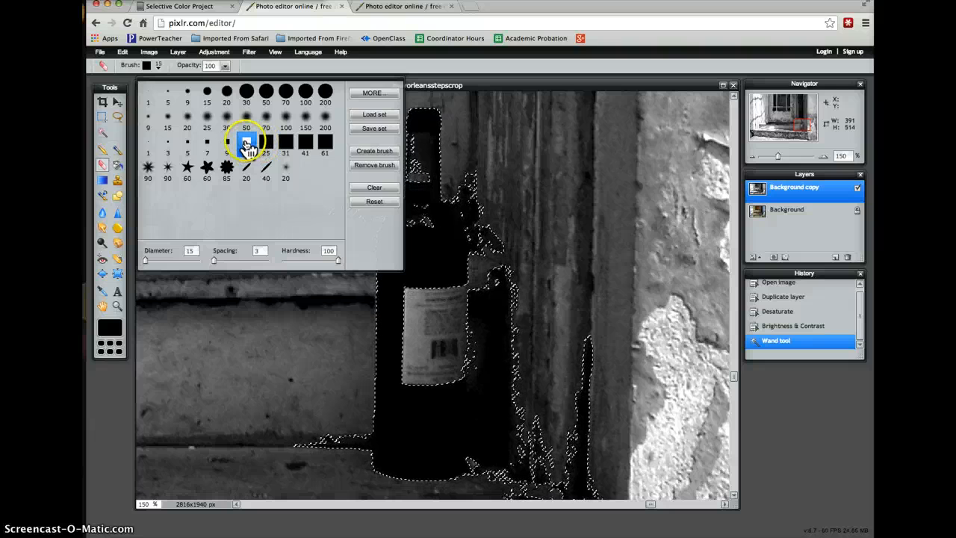
# Step: With a smaller brush, erase the bottle body and neck to reveal the red cap
pyautogui.click(266, 142)
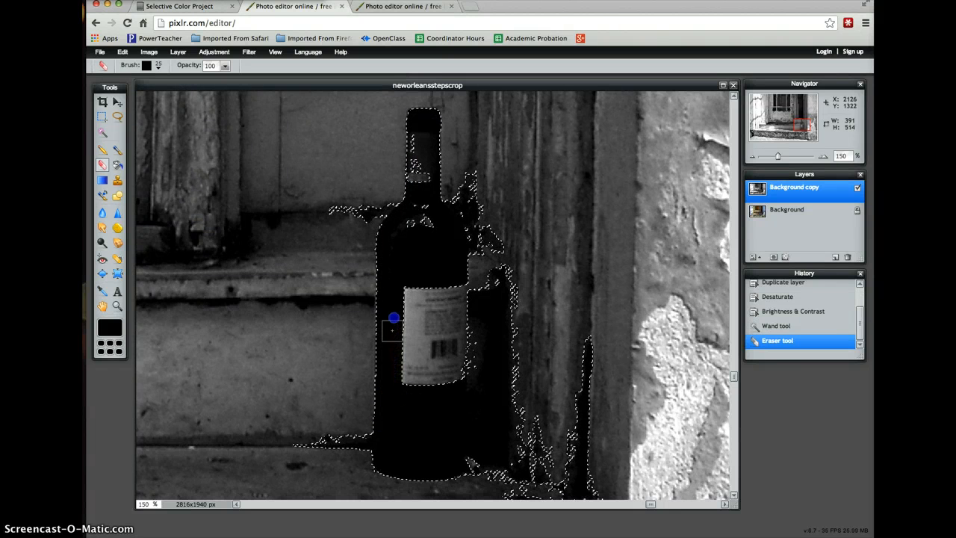
pyautogui.moveTo(394, 320); pyautogui.dragTo(391, 250)
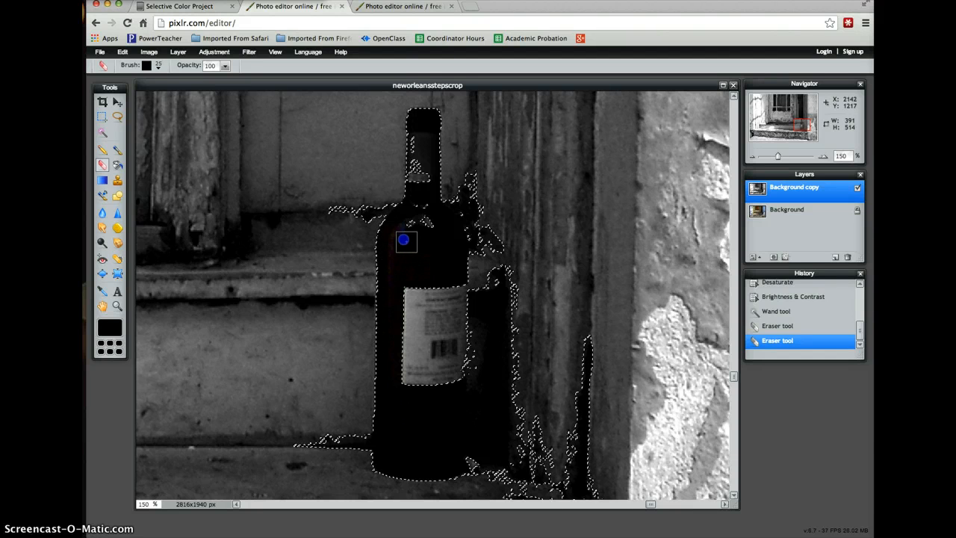
pyautogui.moveTo(394, 248)
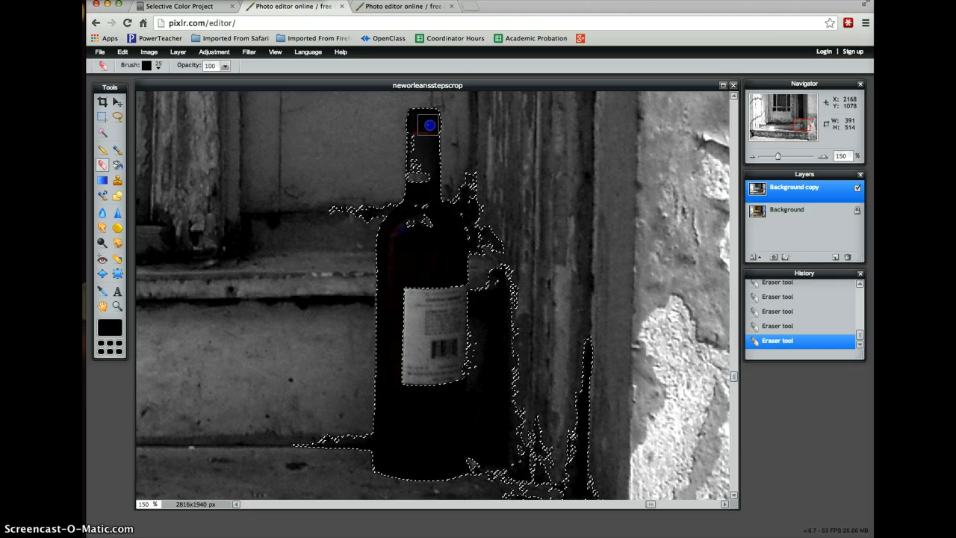
pyautogui.moveTo(430, 125); pyautogui.dragTo(424, 163)
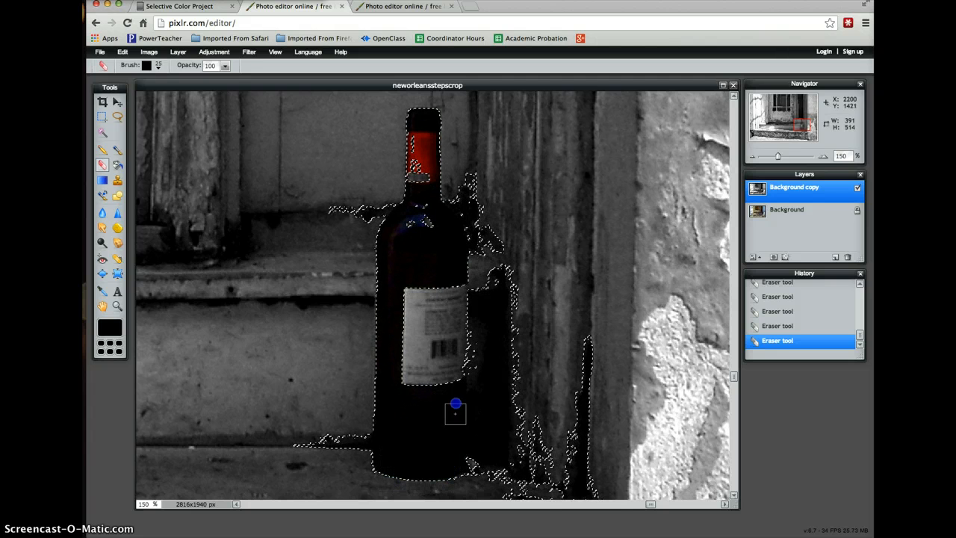
pyautogui.moveTo(391, 436)
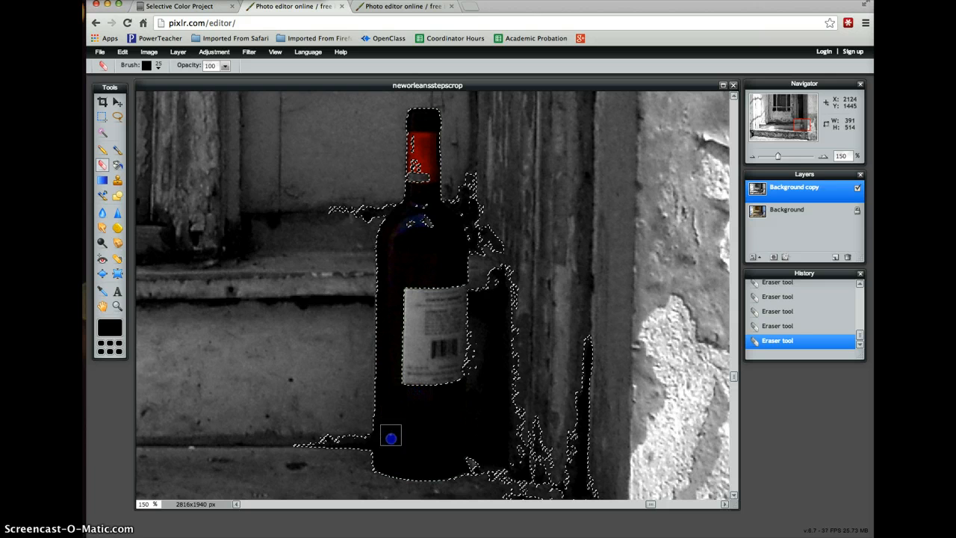
pyautogui.moveTo(394, 248)
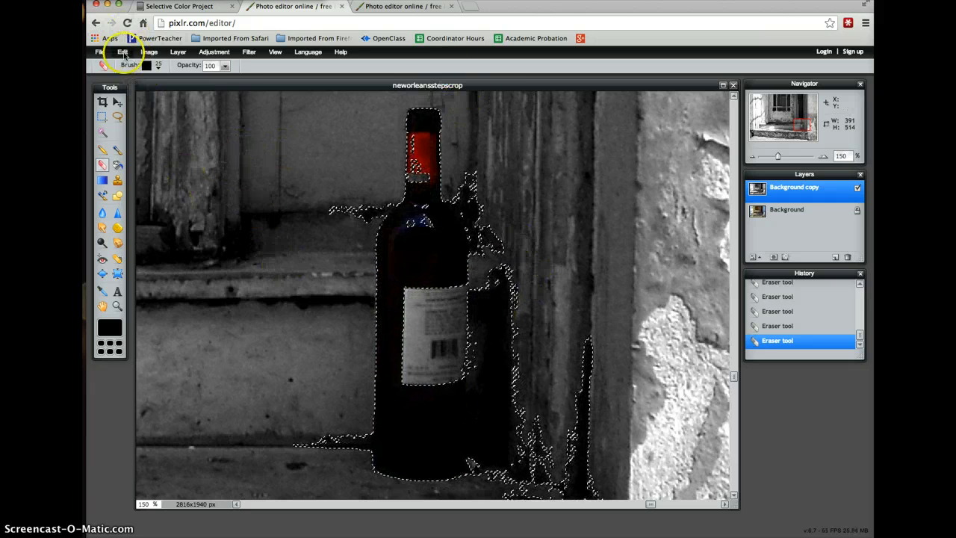
# Step: Deselect all, zoom closer on the bottle and erase a spot on its cap
pyautogui.click(123, 51)
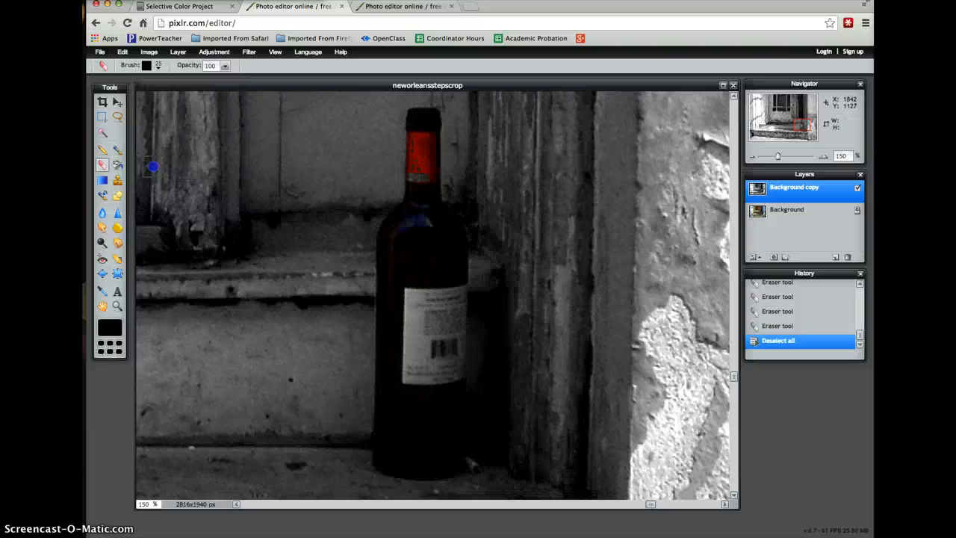
pyautogui.click(116, 306)
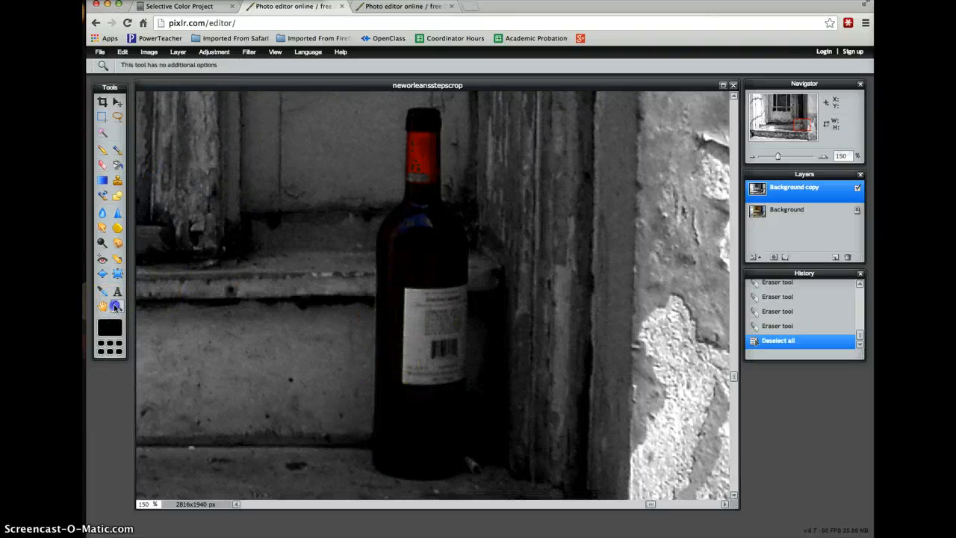
pyautogui.click(424, 266)
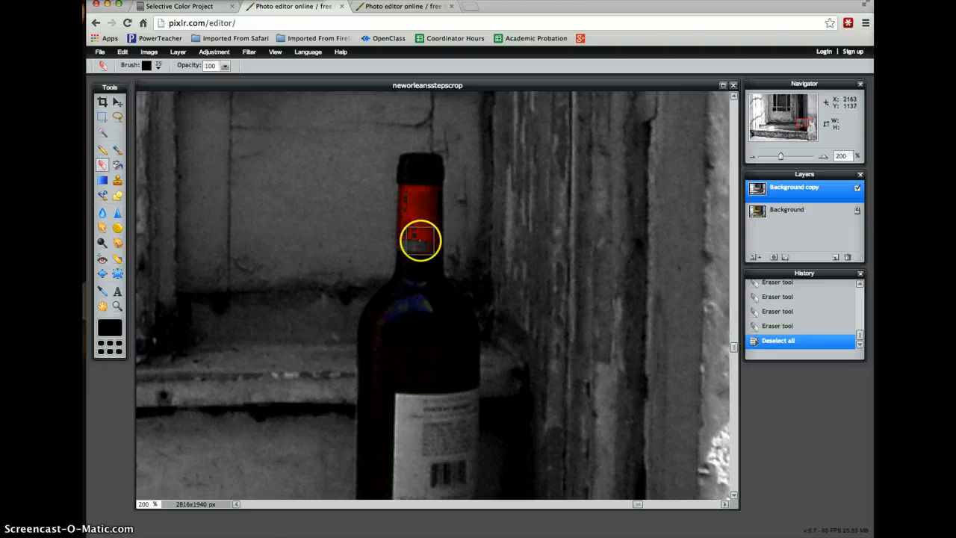
pyautogui.click(417, 224)
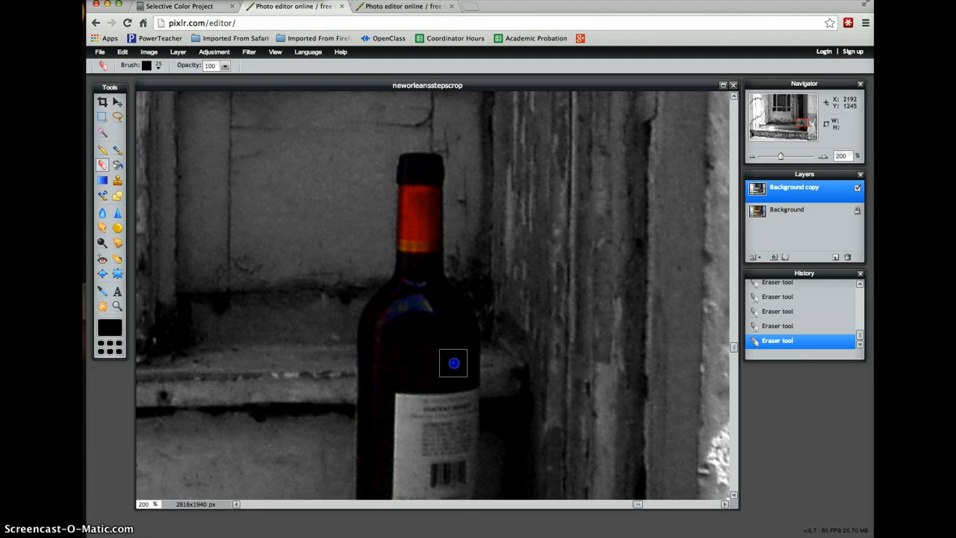
pyautogui.moveTo(421, 368)
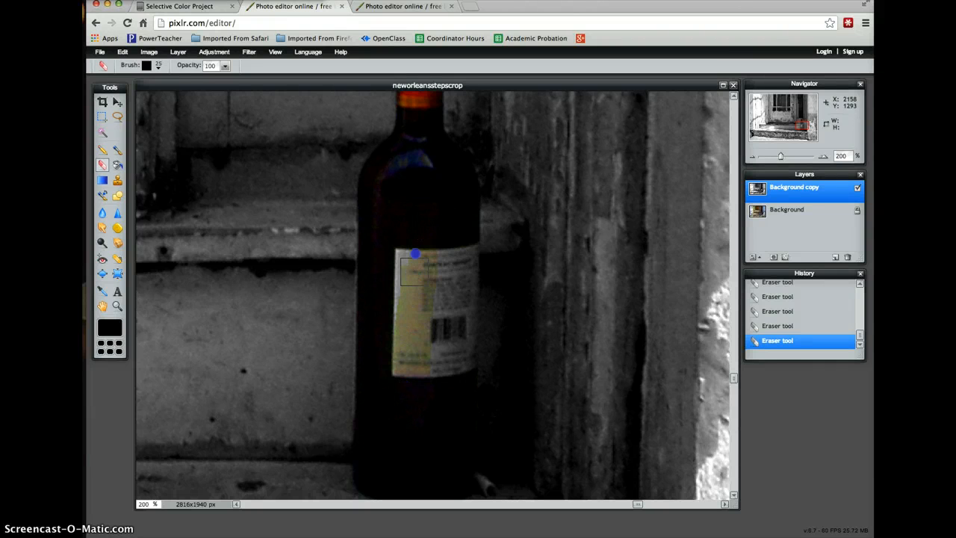
# Step: Erase across the label and barcode so their cream colour returns
pyautogui.moveTo(415, 254); pyautogui.dragTo(443, 305)
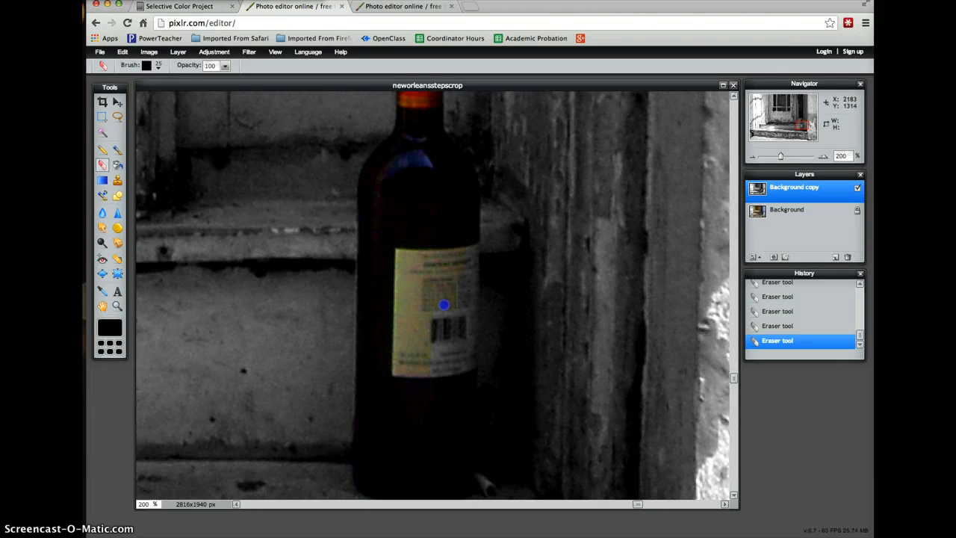
pyautogui.moveTo(442, 304); pyautogui.dragTo(450, 366)
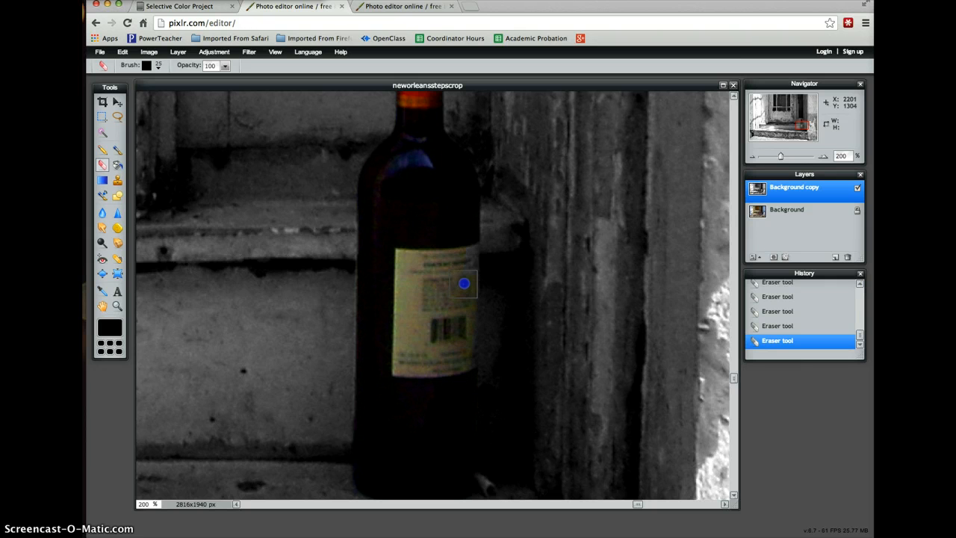
pyautogui.moveTo(463, 251)
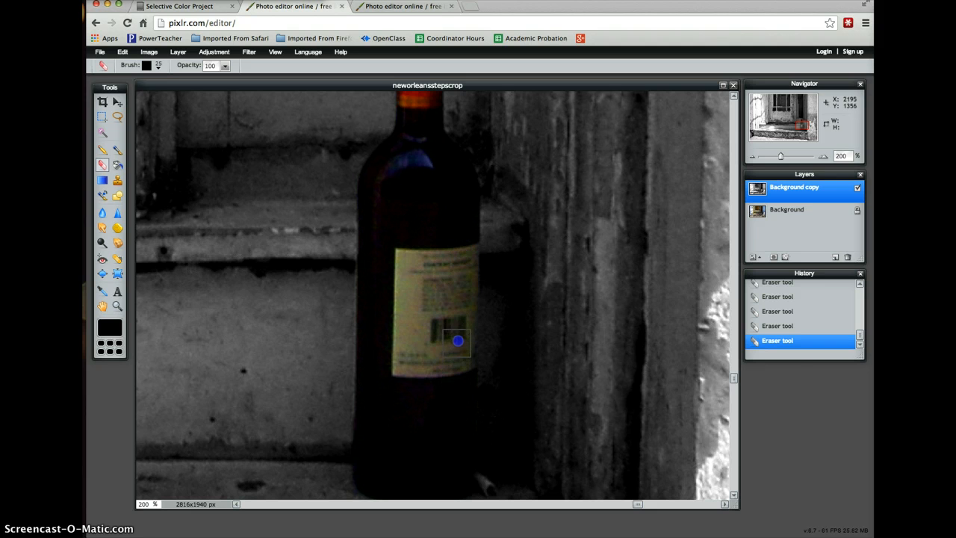
pyautogui.moveTo(459, 340); pyautogui.dragTo(455, 366)
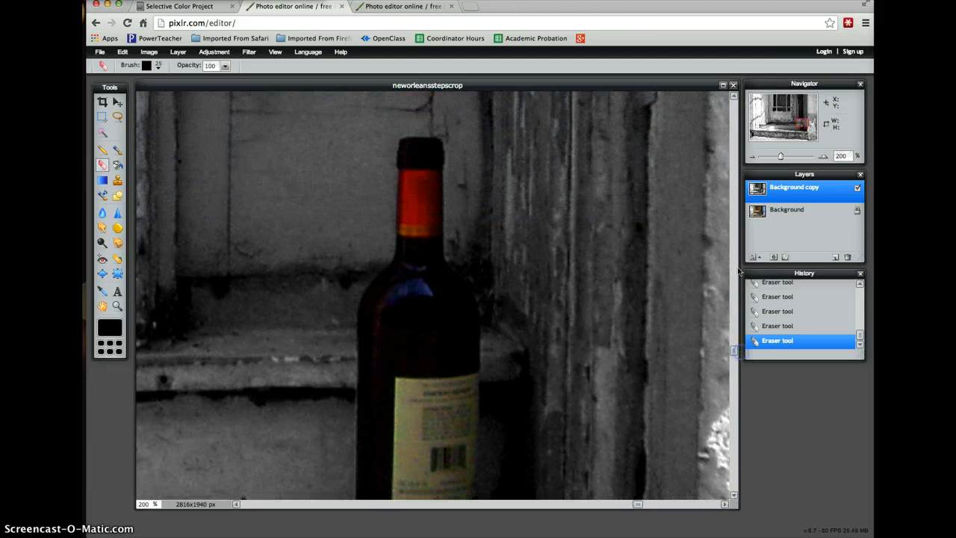
# Step: Fit the whole doorway photo in the window with View > Show all
pyautogui.click(275, 51)
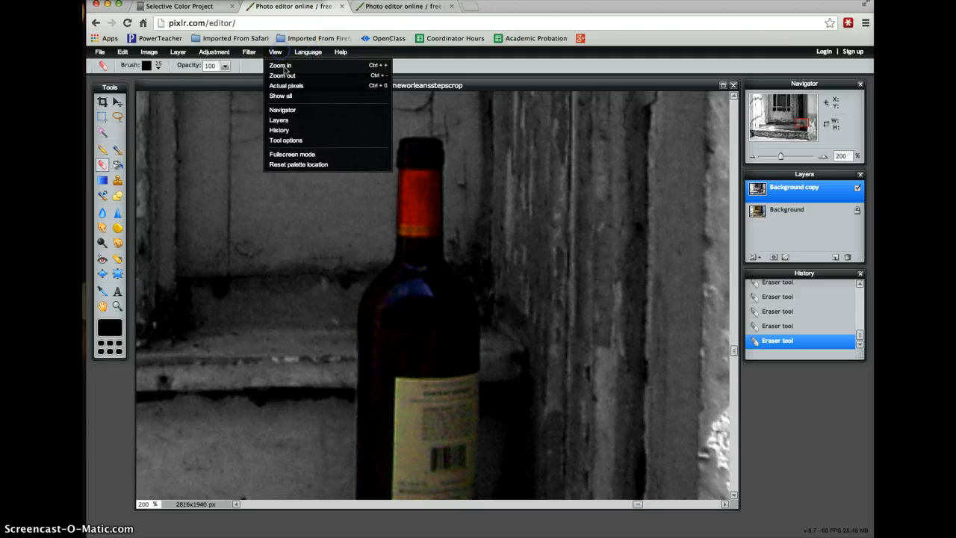
pyautogui.click(281, 95)
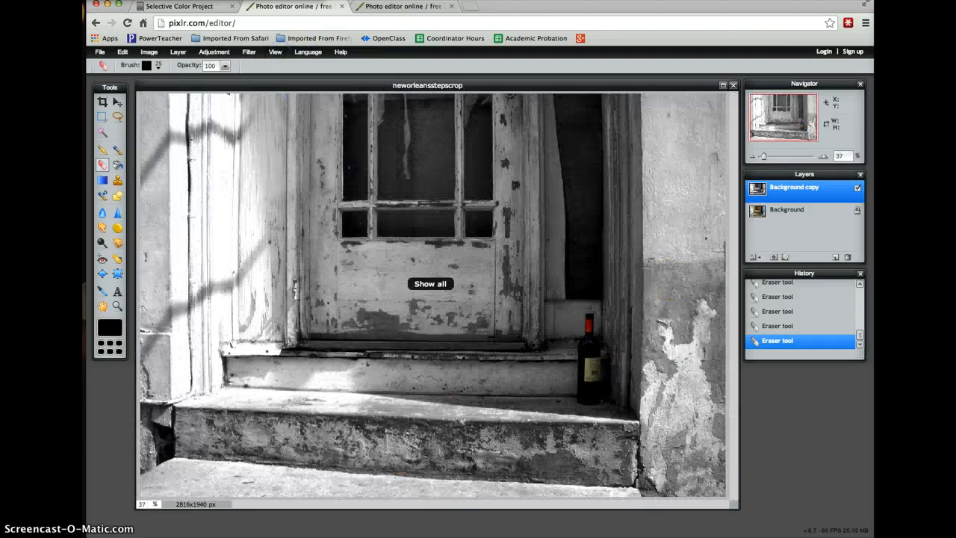
pyautogui.click(430, 284)
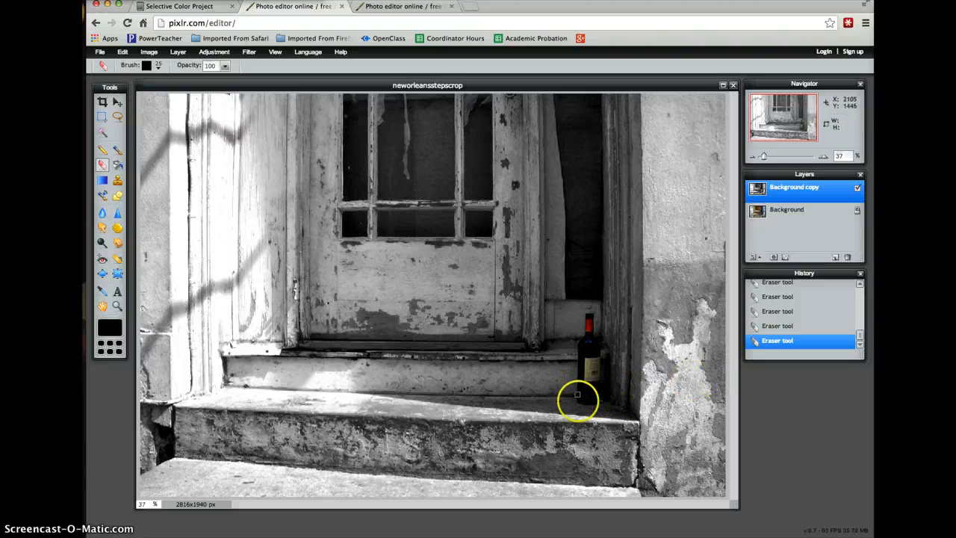
pyautogui.moveTo(803, 486)
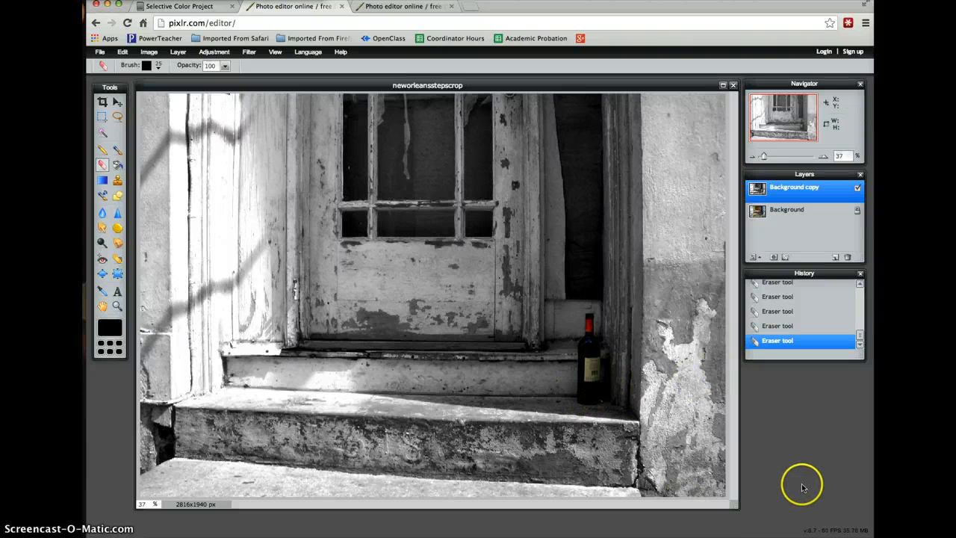